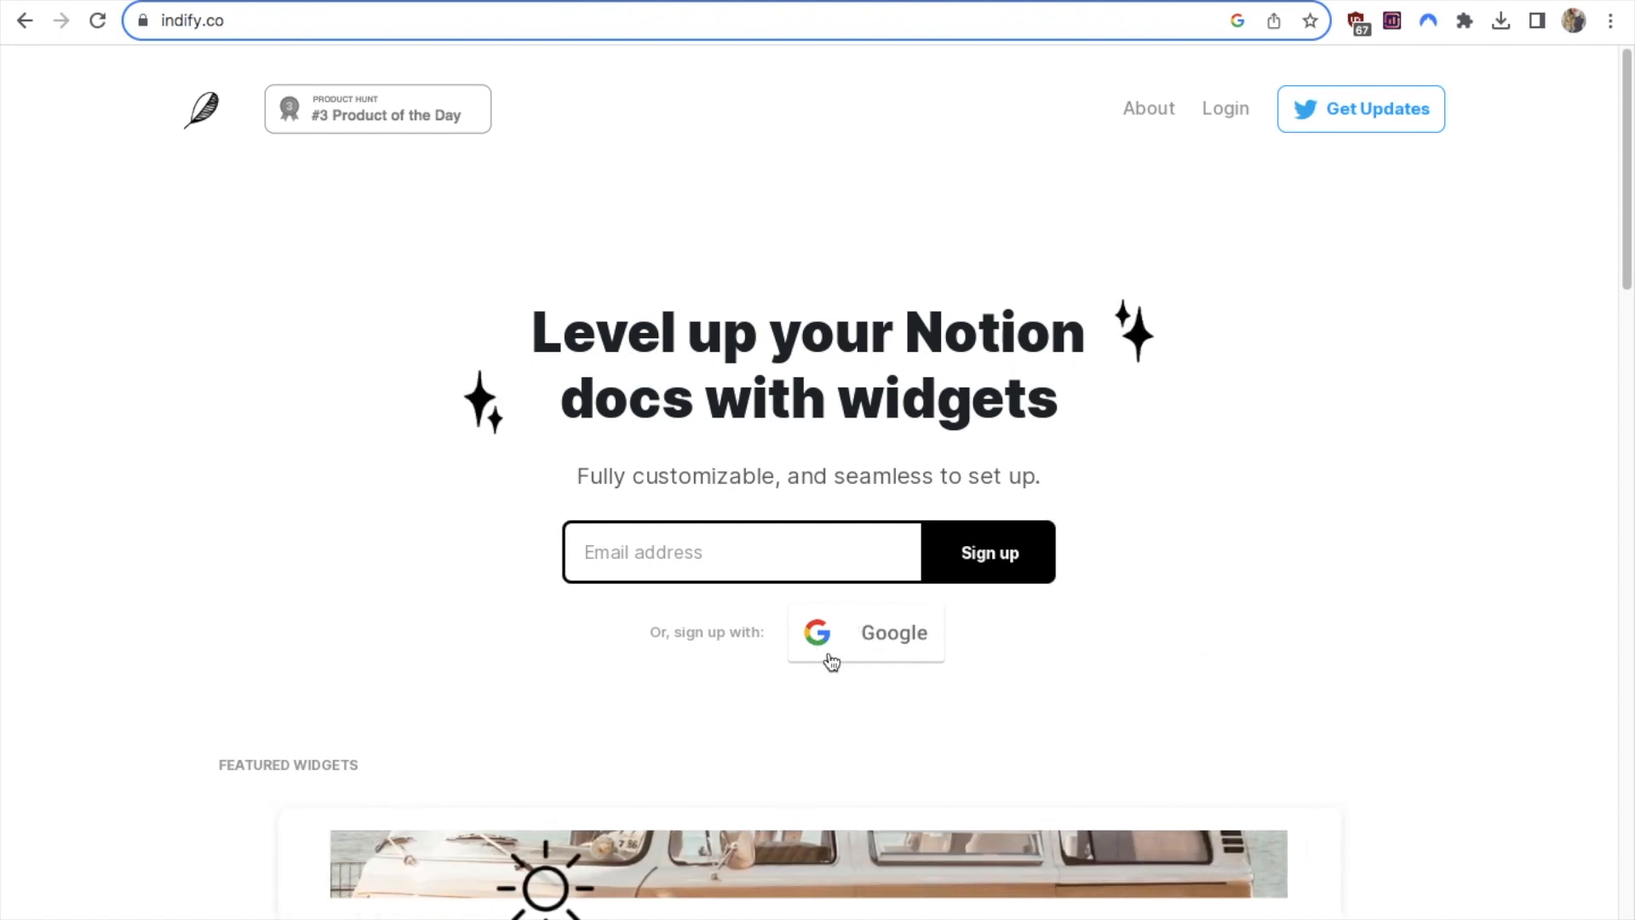
Sign up for Indify using a Google account.
{"action": "left_click", "coordinate": [864, 632]}
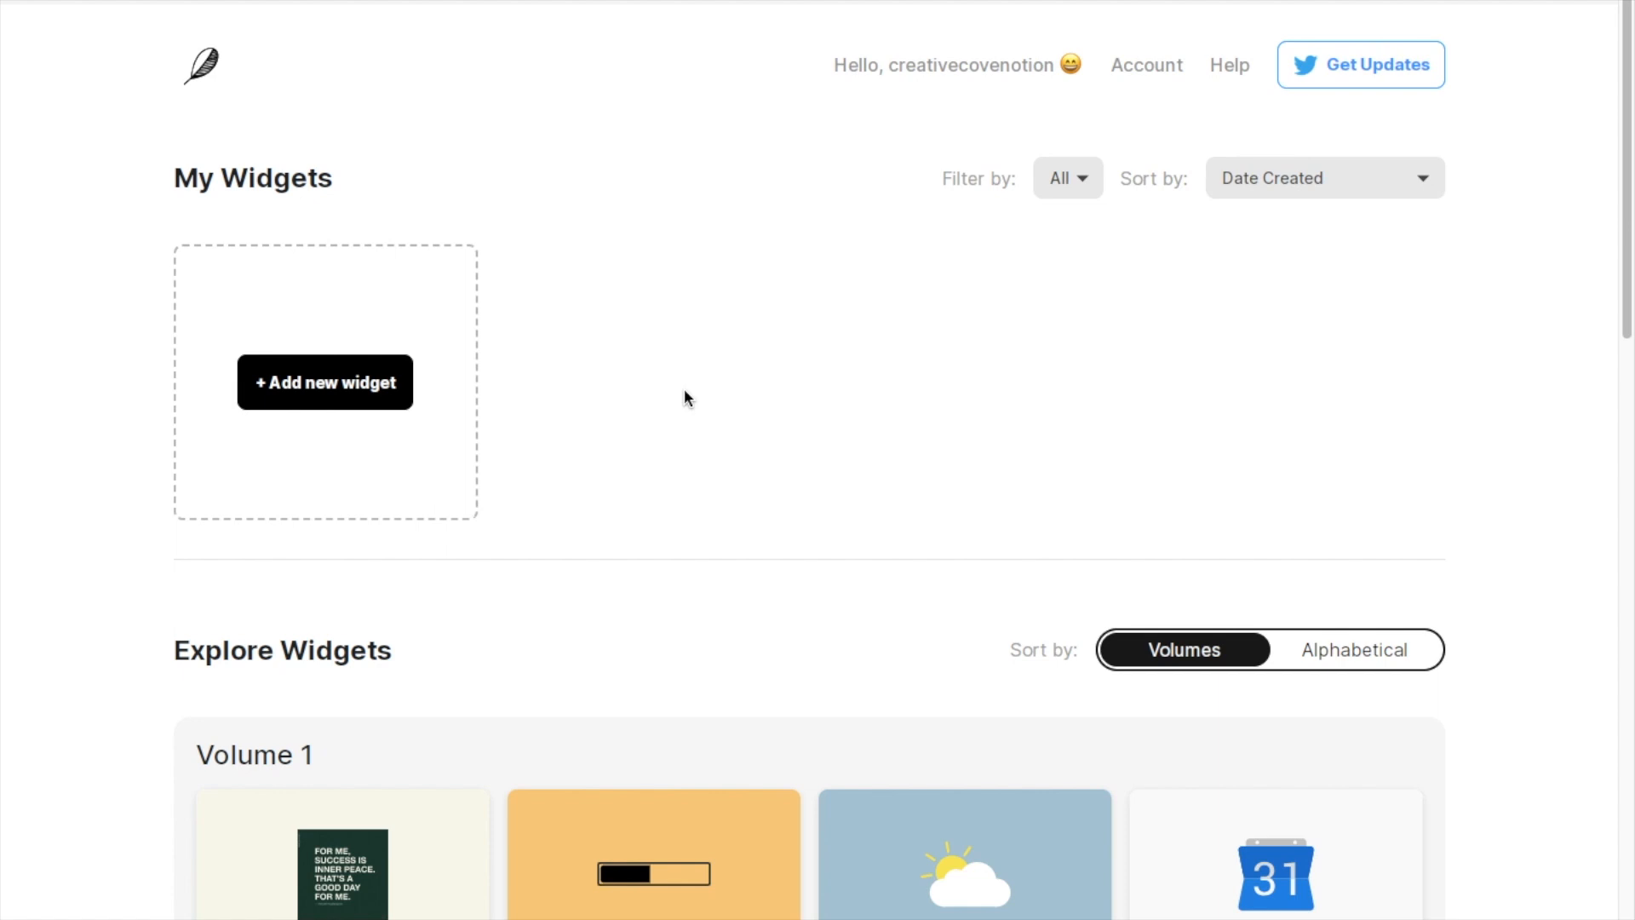
Create a Weather widget from Explore Widgets, keeping the title 'Weather'.
{"action": "scroll", "scroll_direction": "down", "scroll_amount": 3}
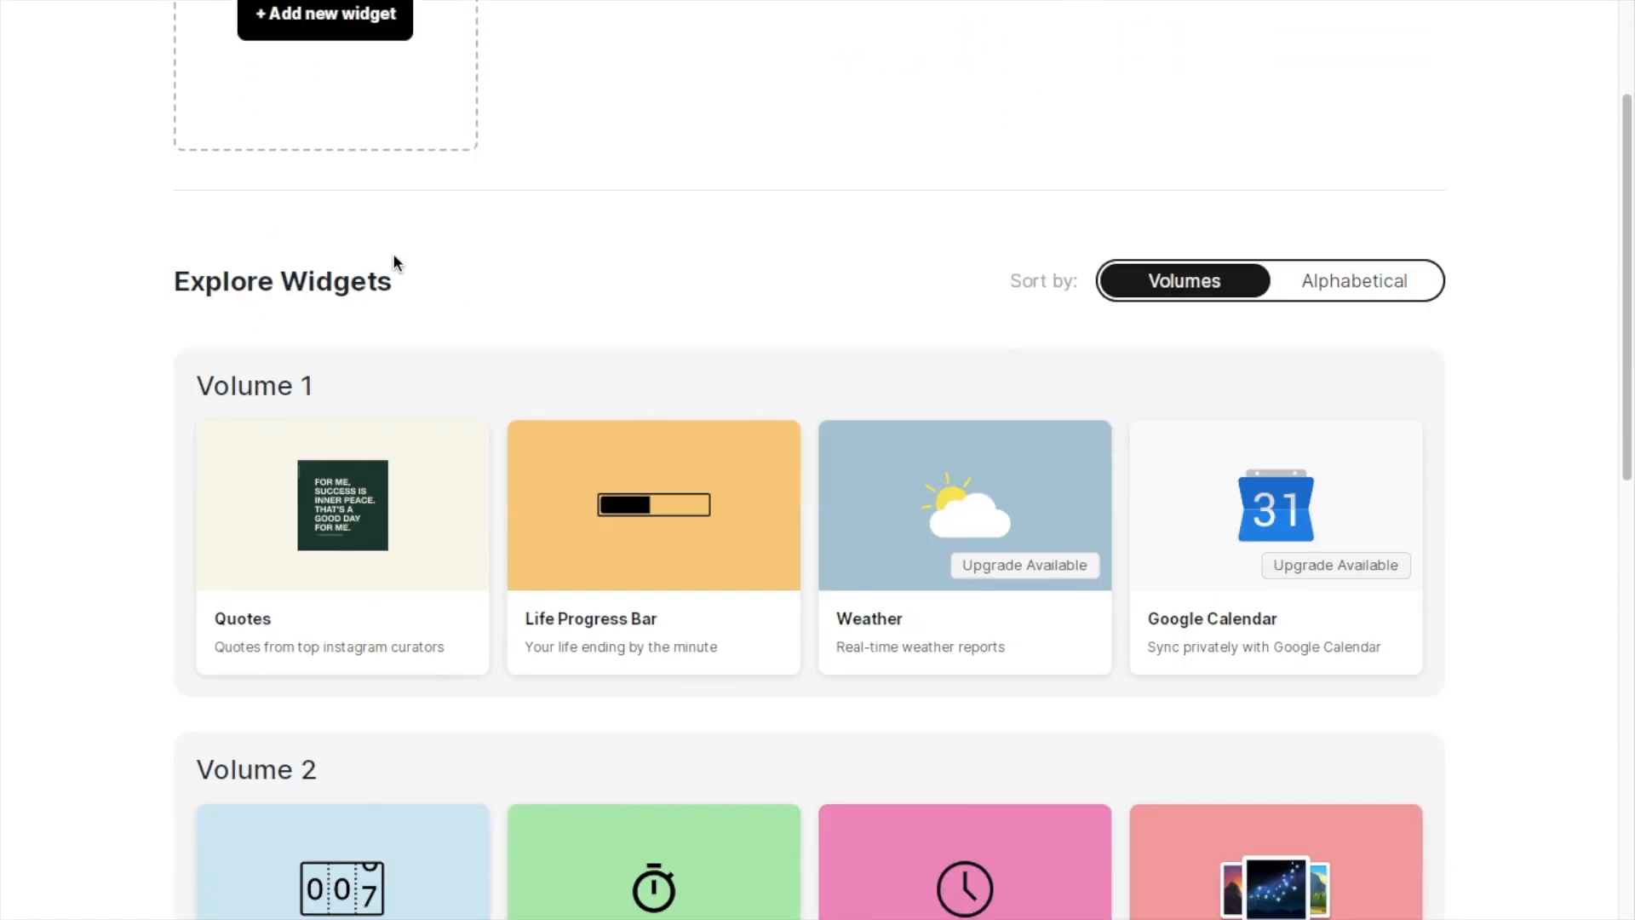
{"action": "mouse_move", "coordinate": [770, 349]}
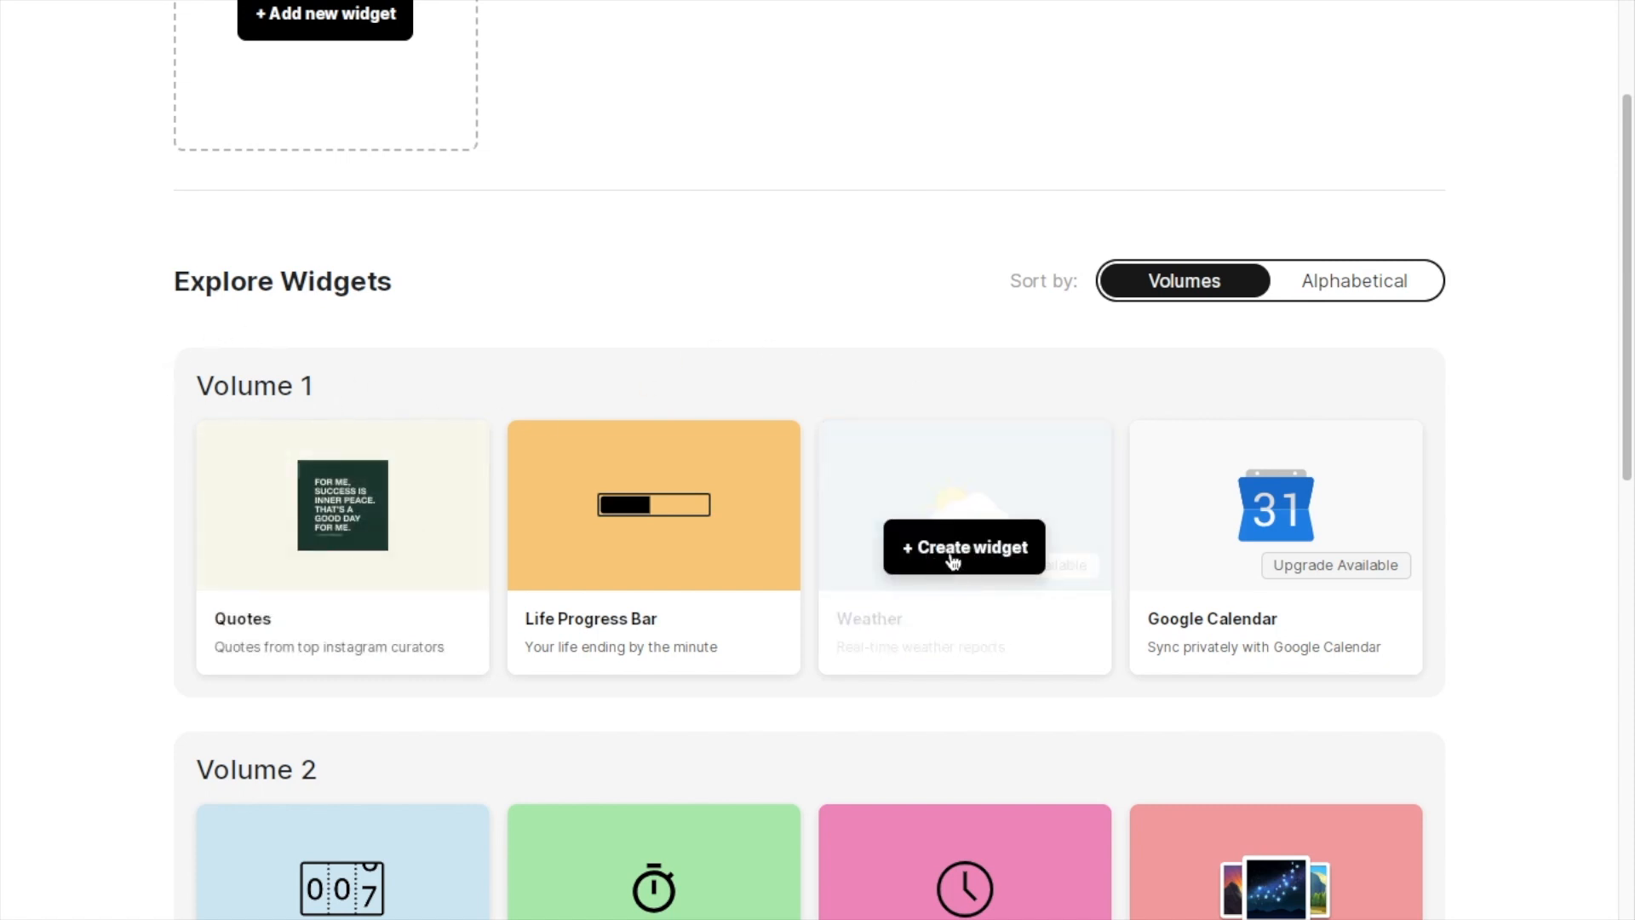
{"action": "left_click", "coordinate": [962, 547]}
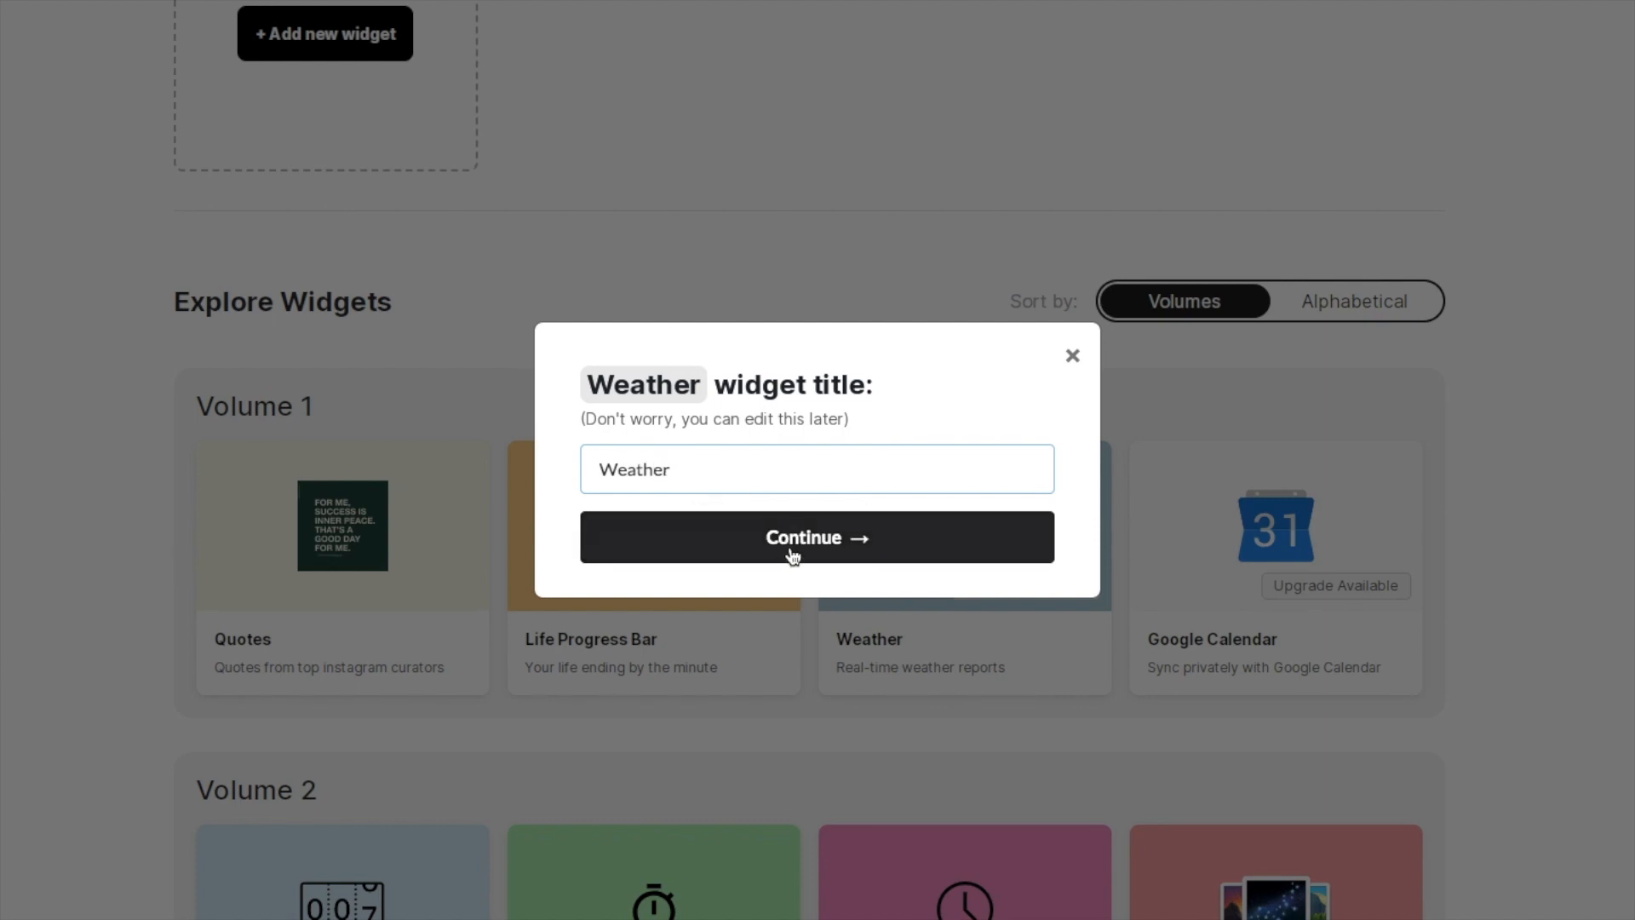
{"action": "left_click", "coordinate": [817, 535]}
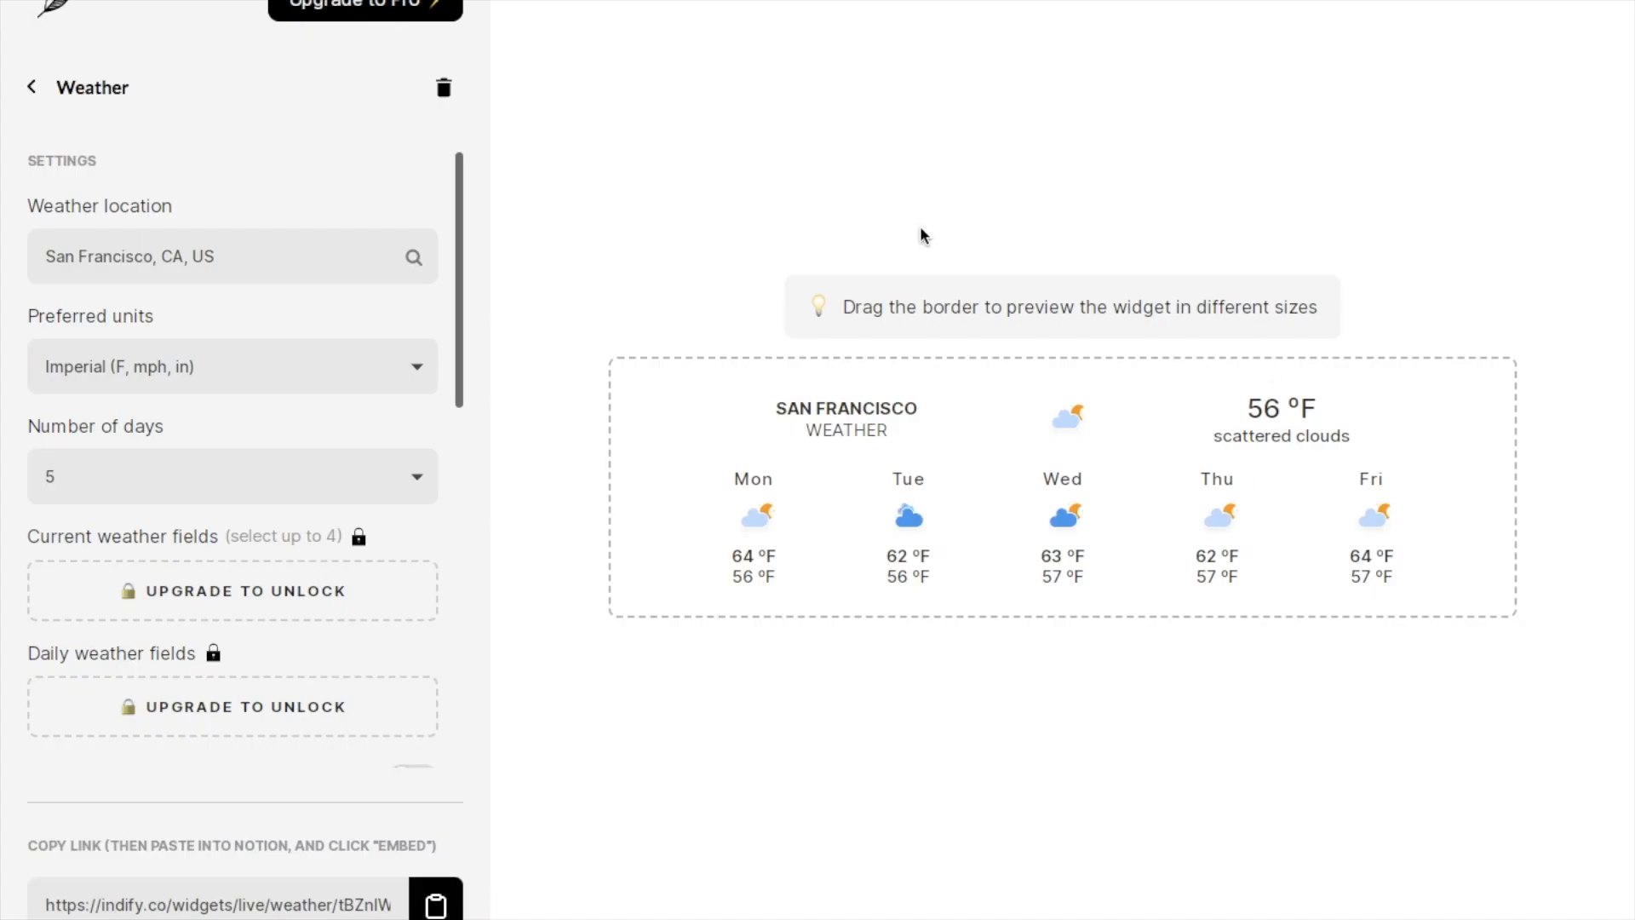
{"action": "mouse_move", "coordinate": [1195, 331]}
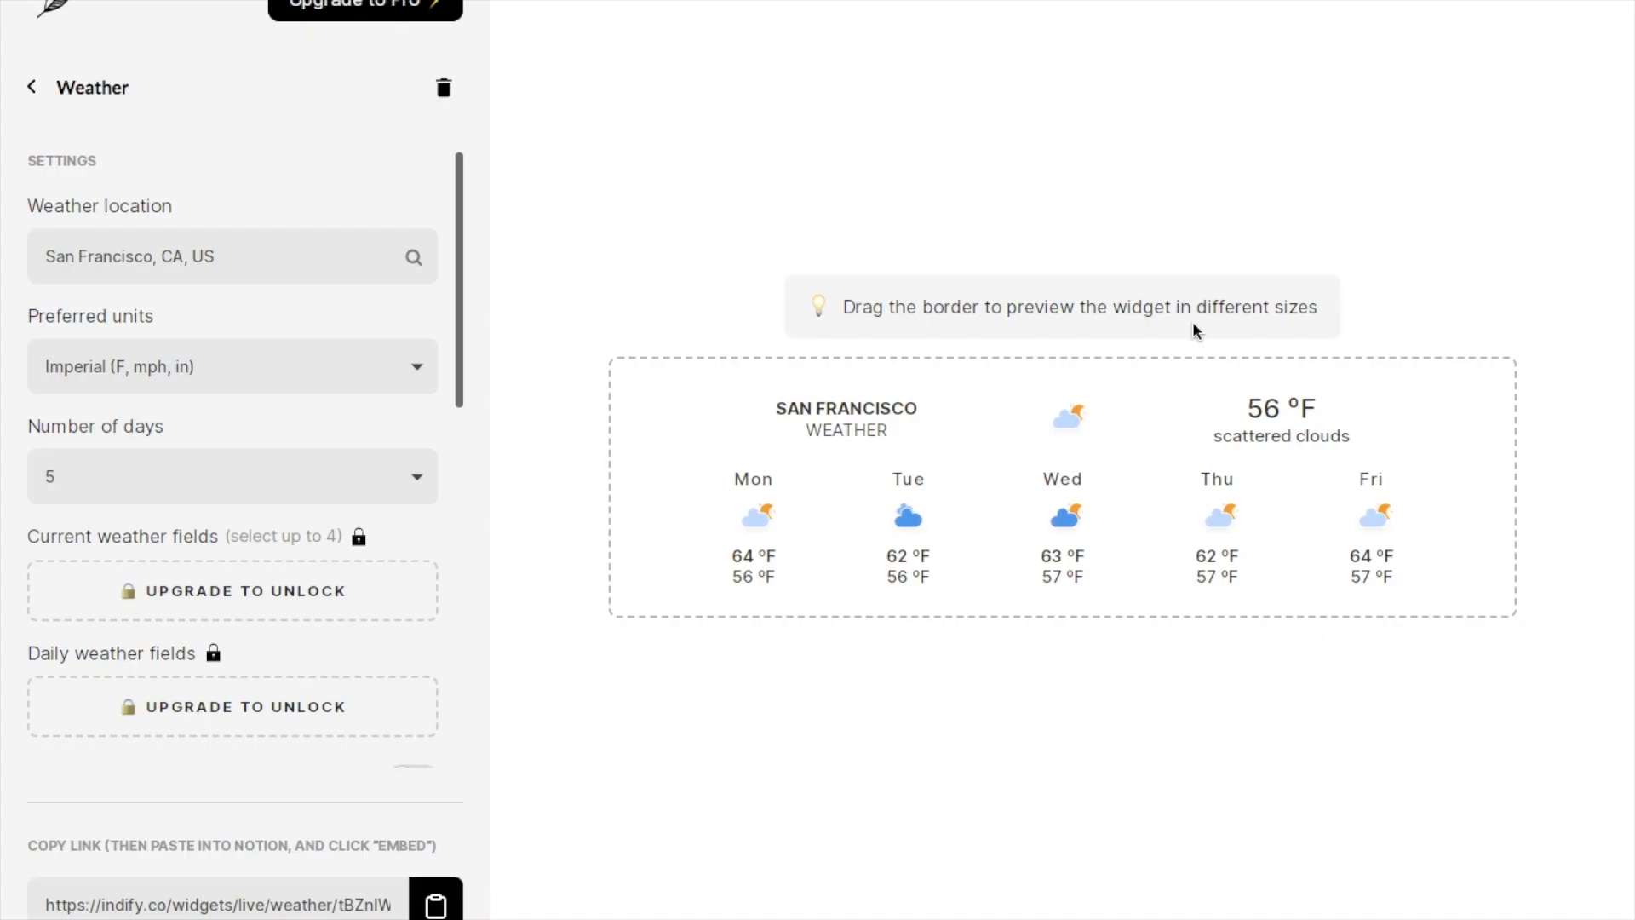
{"action": "mouse_move", "coordinate": [1177, 331]}
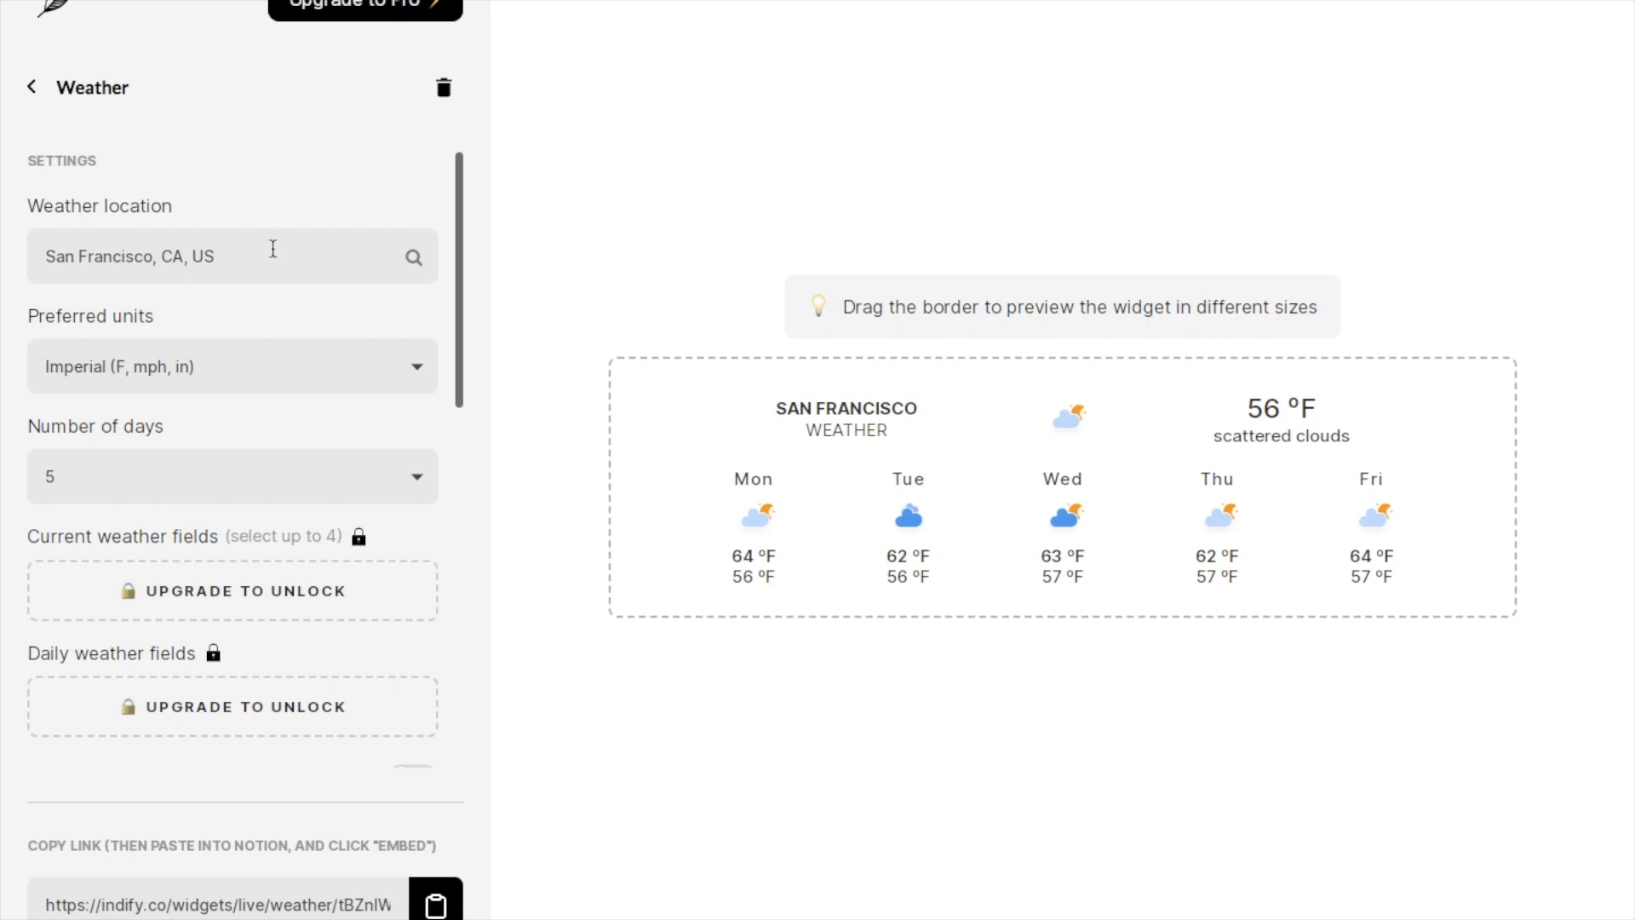
Set the widget location to London, units to Metric (Celsius), and forecast to 7 days.
{"action": "left_click", "coordinate": [231, 256]}
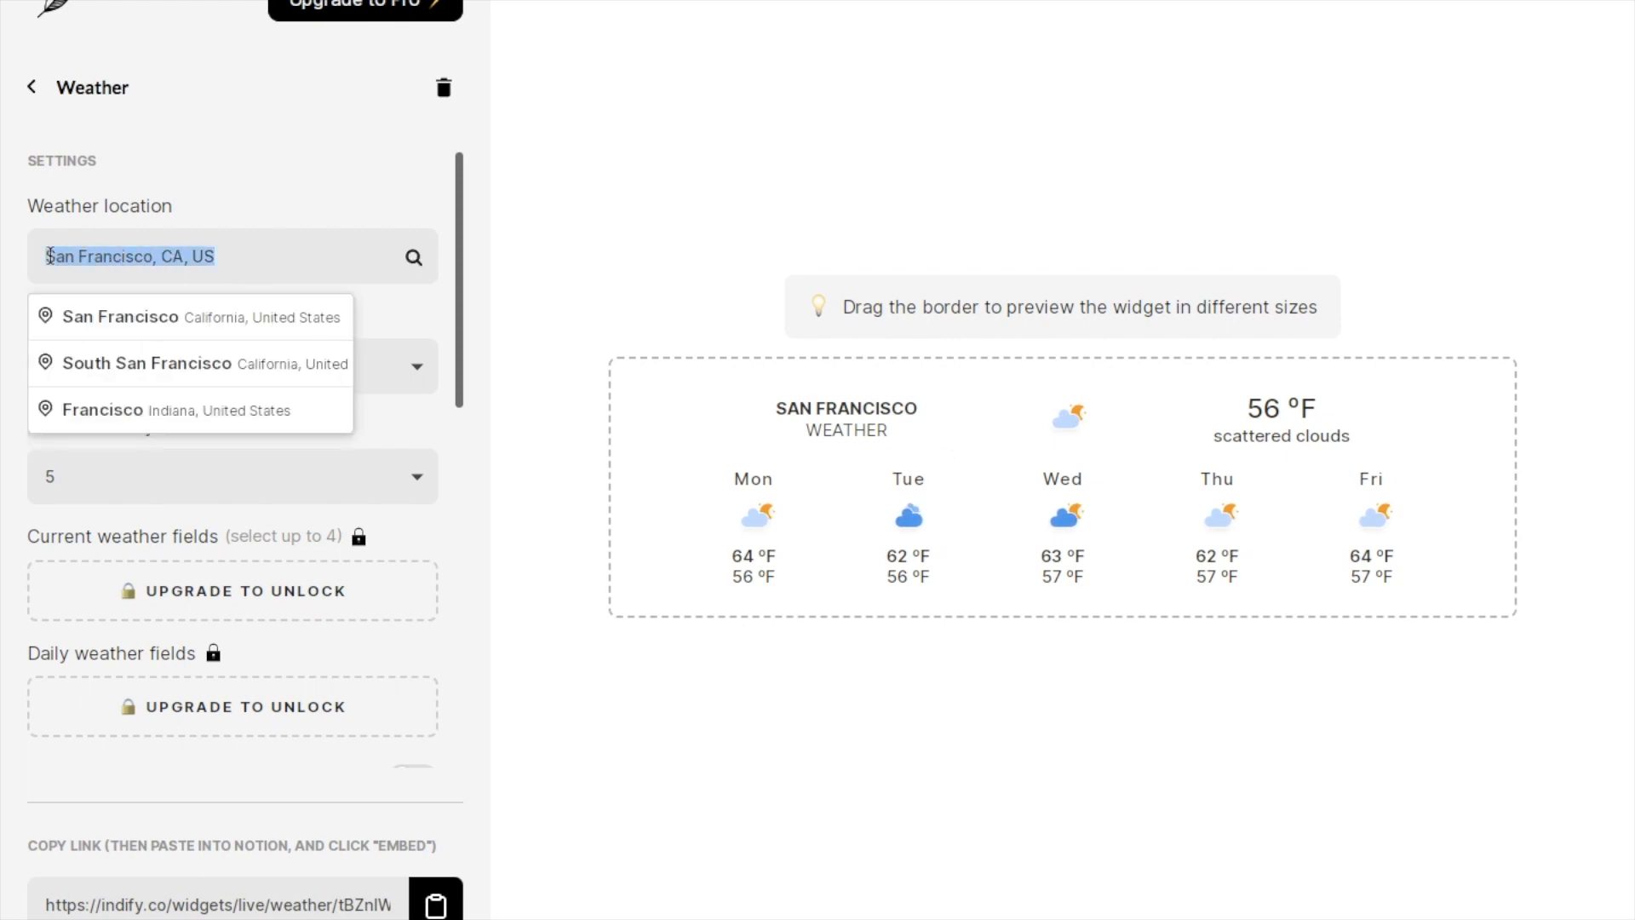
{"action": "type", "text": "London, England, United Kingdom"}
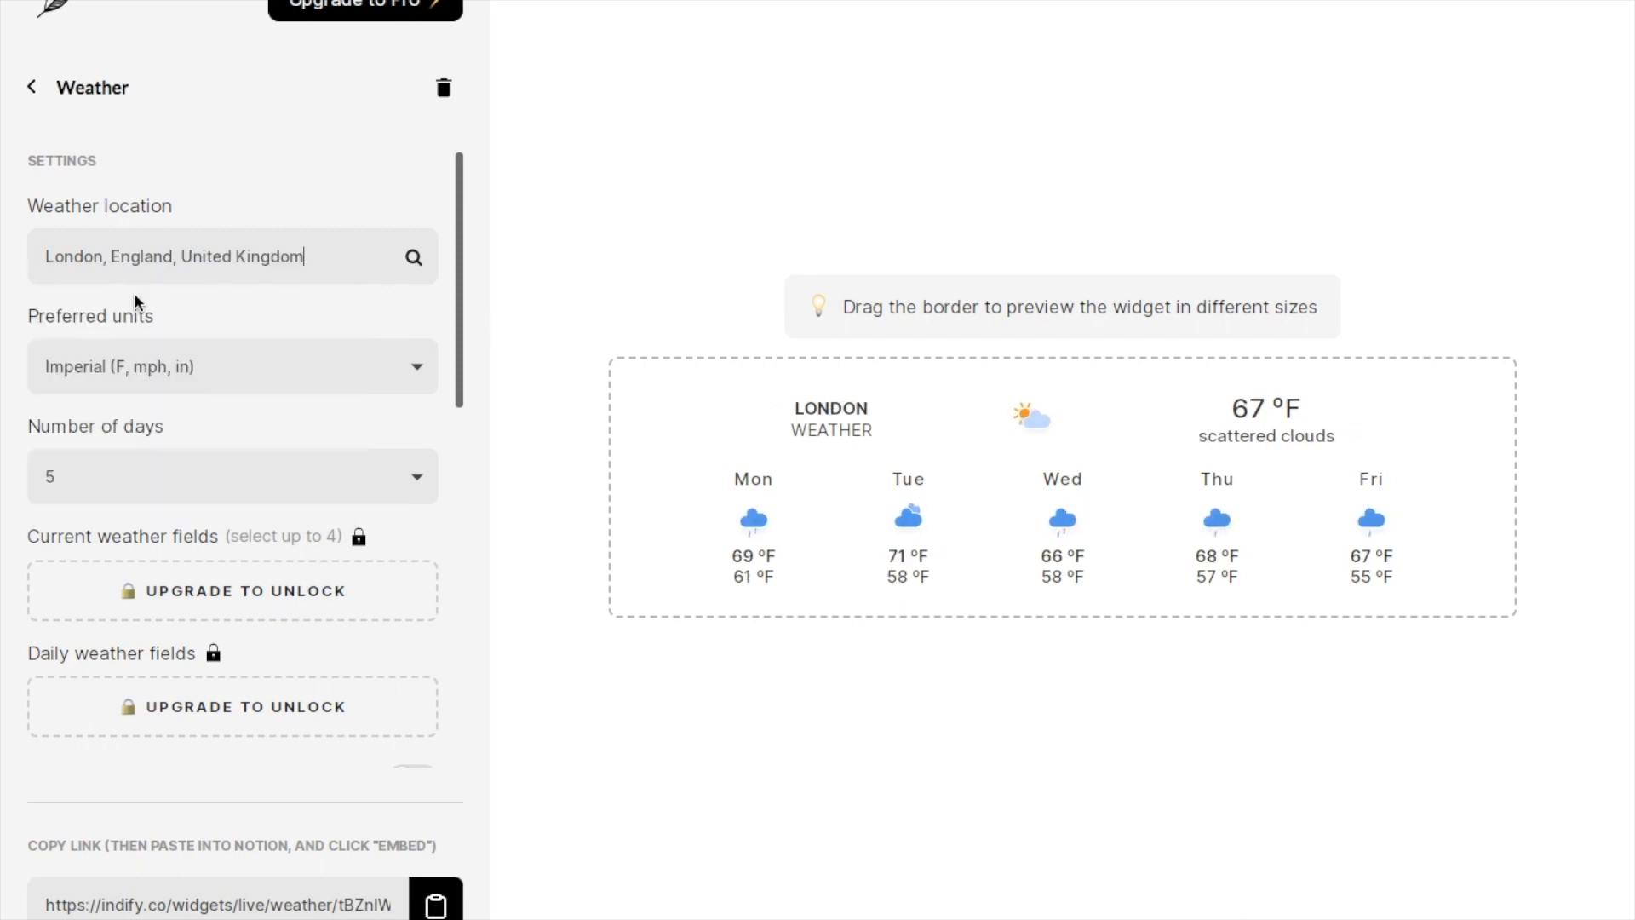
{"action": "left_click", "coordinate": [232, 367]}
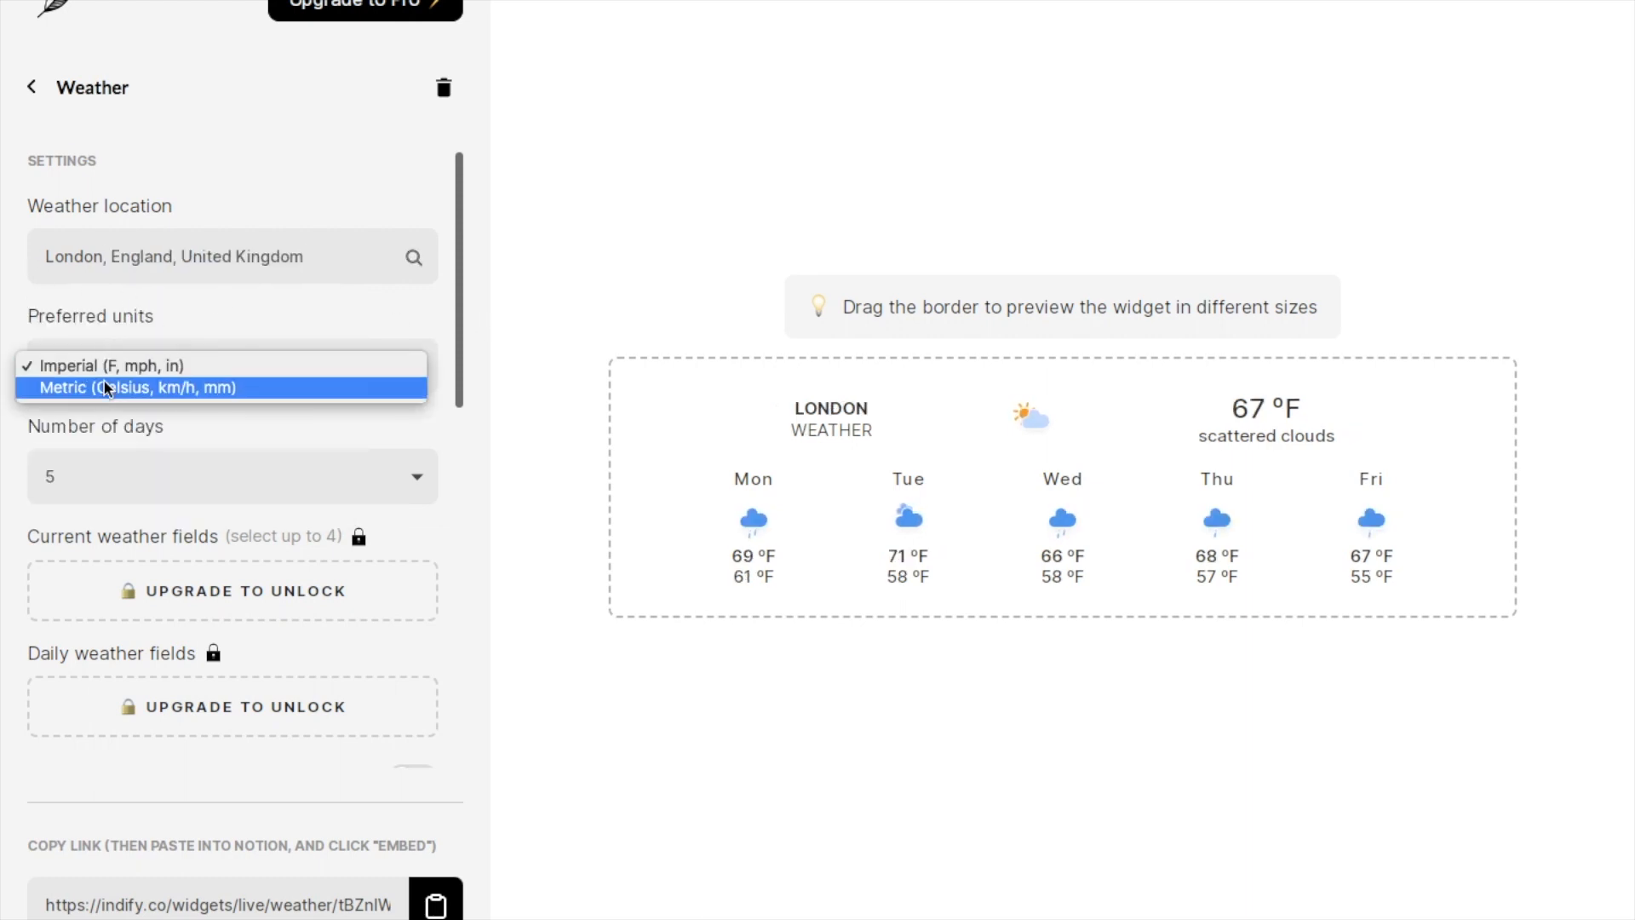
{"action": "mouse_move", "coordinate": [112, 365]}
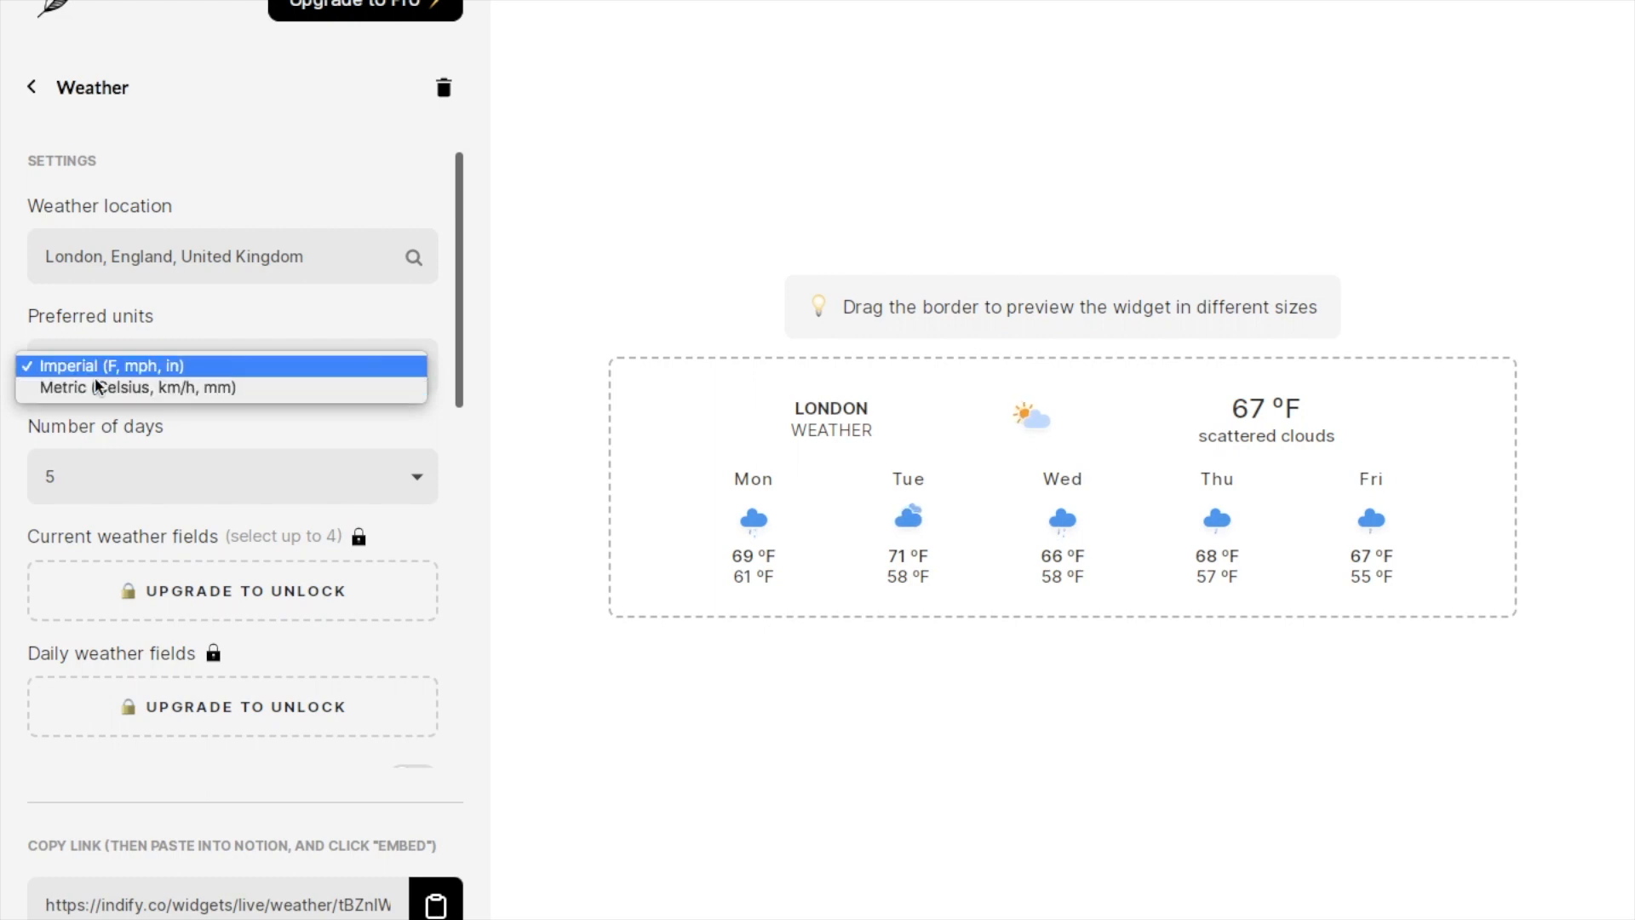
{"action": "left_click", "coordinate": [136, 388]}
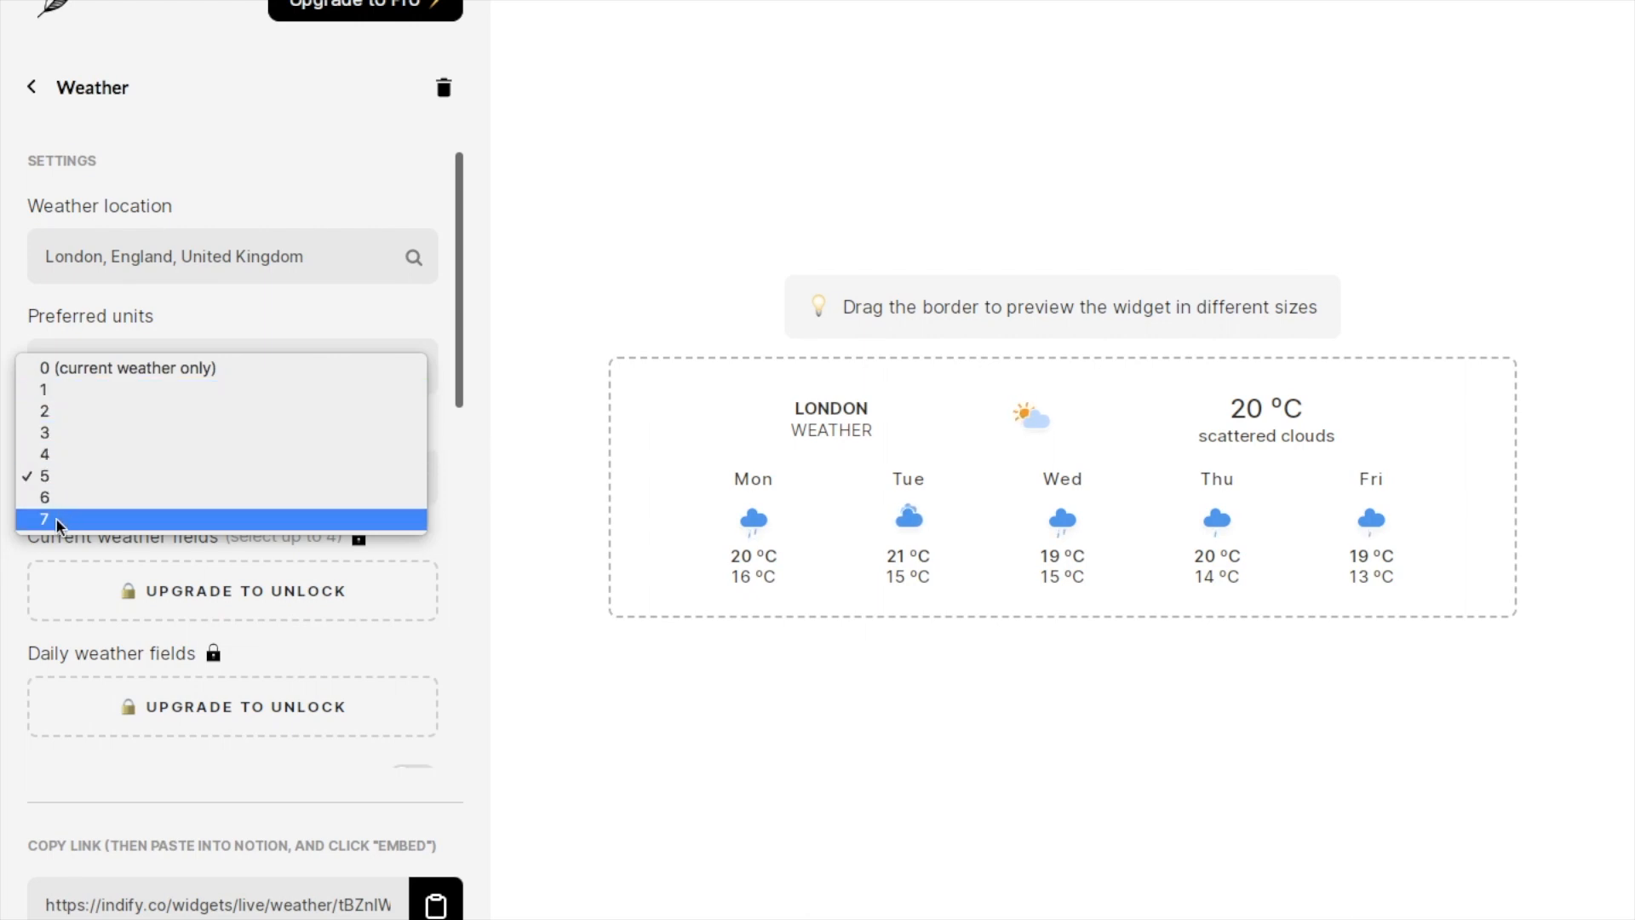
{"action": "left_click", "coordinate": [46, 519]}
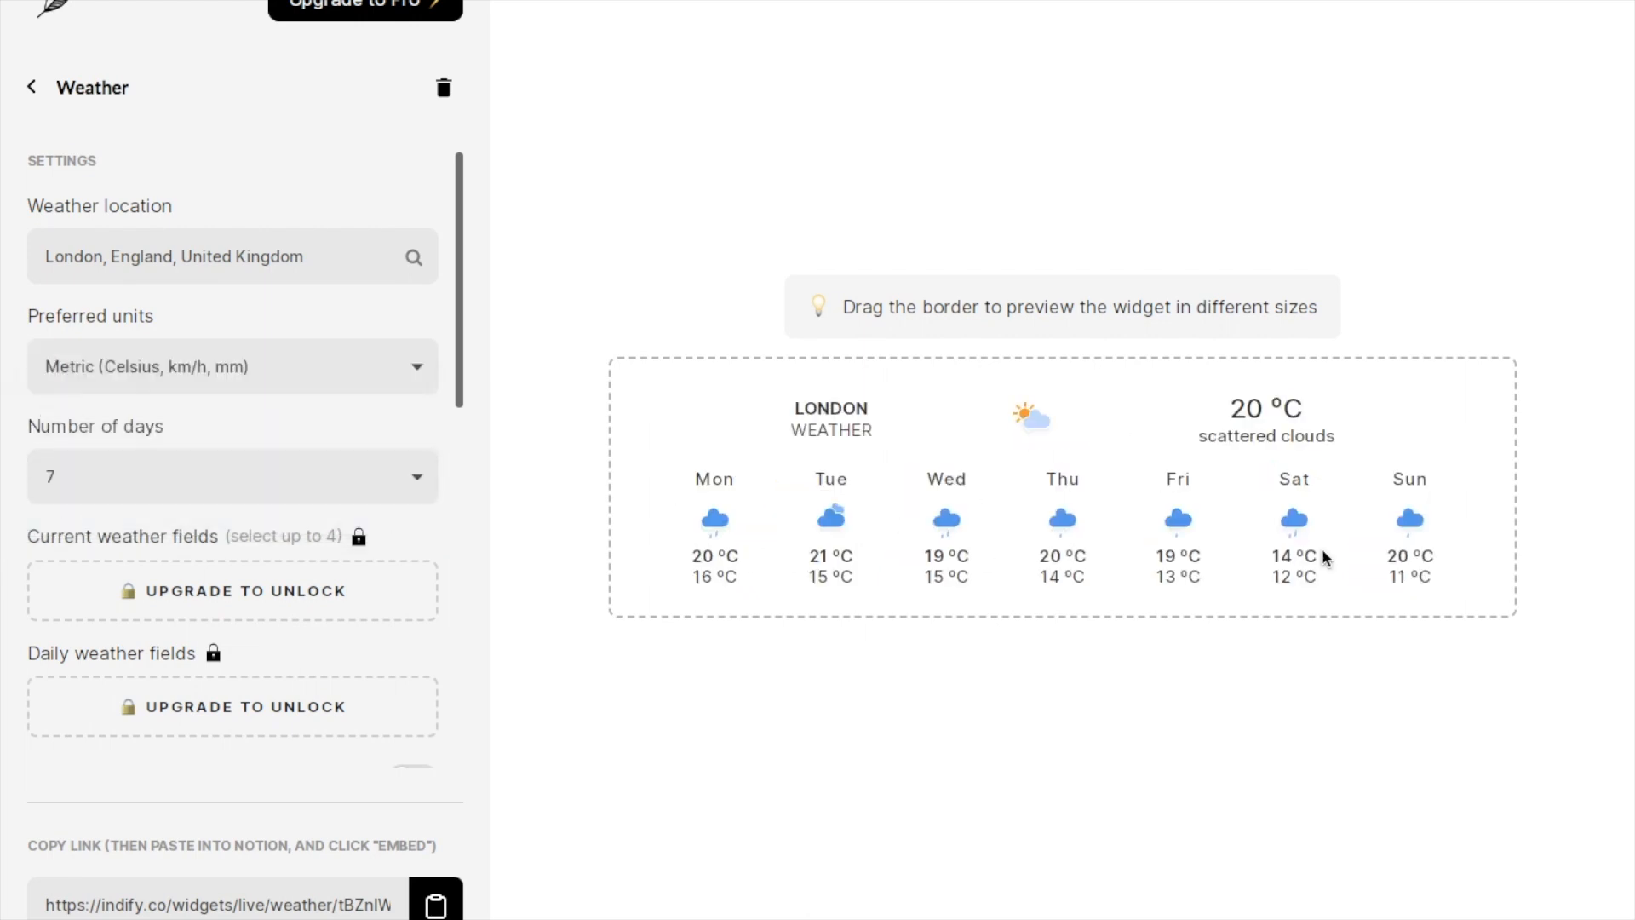
{"action": "scroll", "scroll_direction": "down", "scroll_amount": 3}
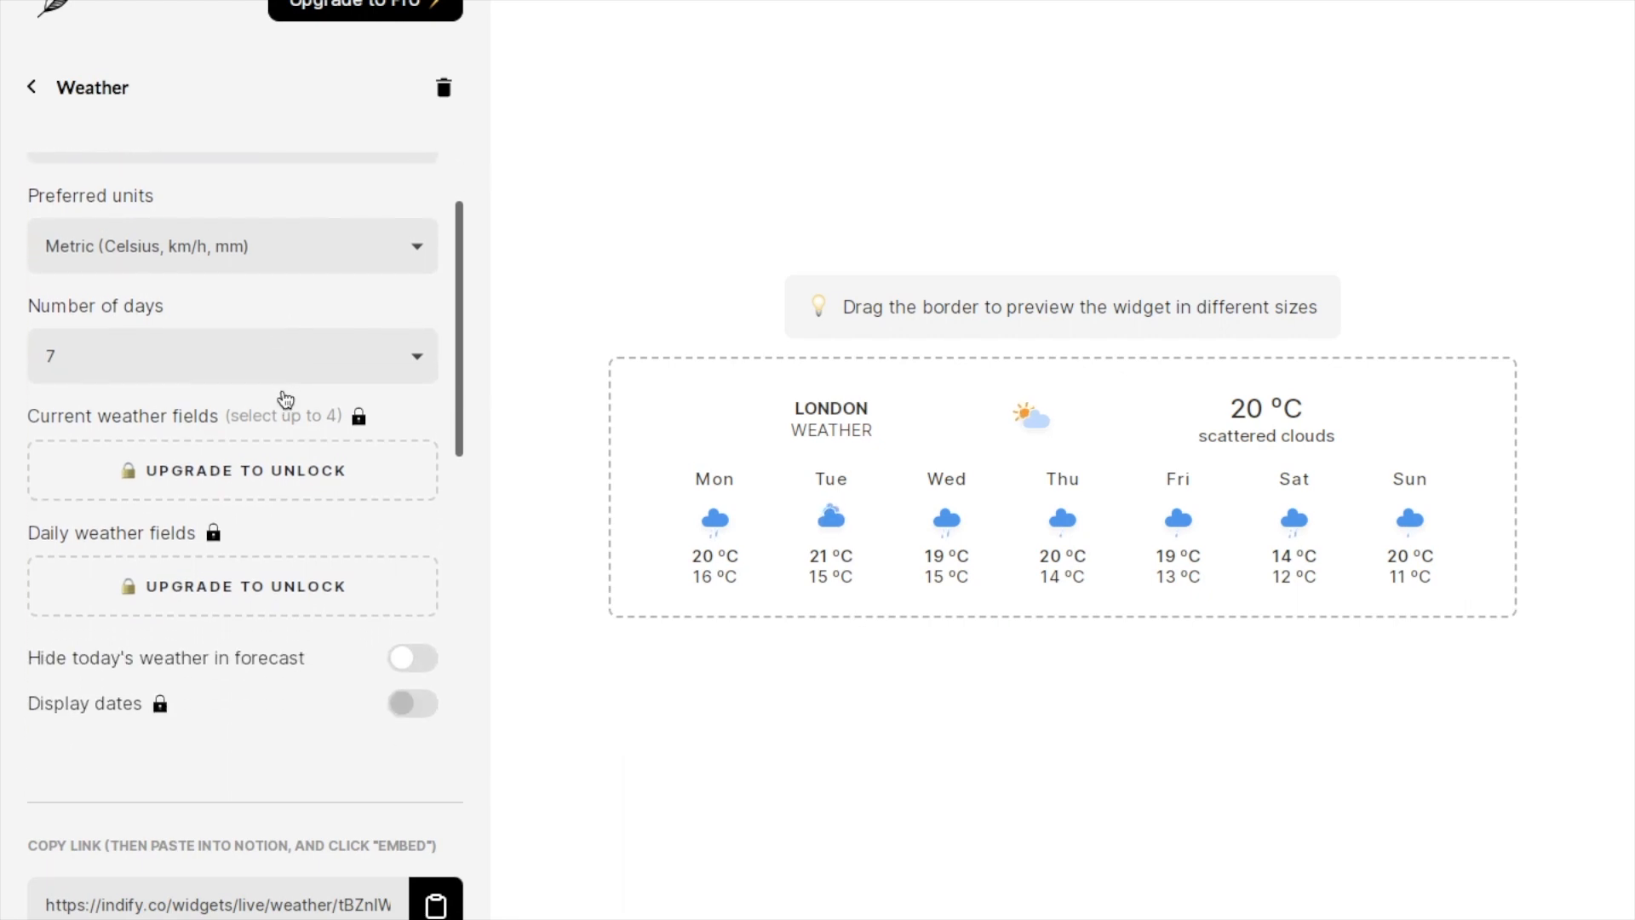
{"action": "scroll", "scroll_direction": "down", "scroll_amount": 3}
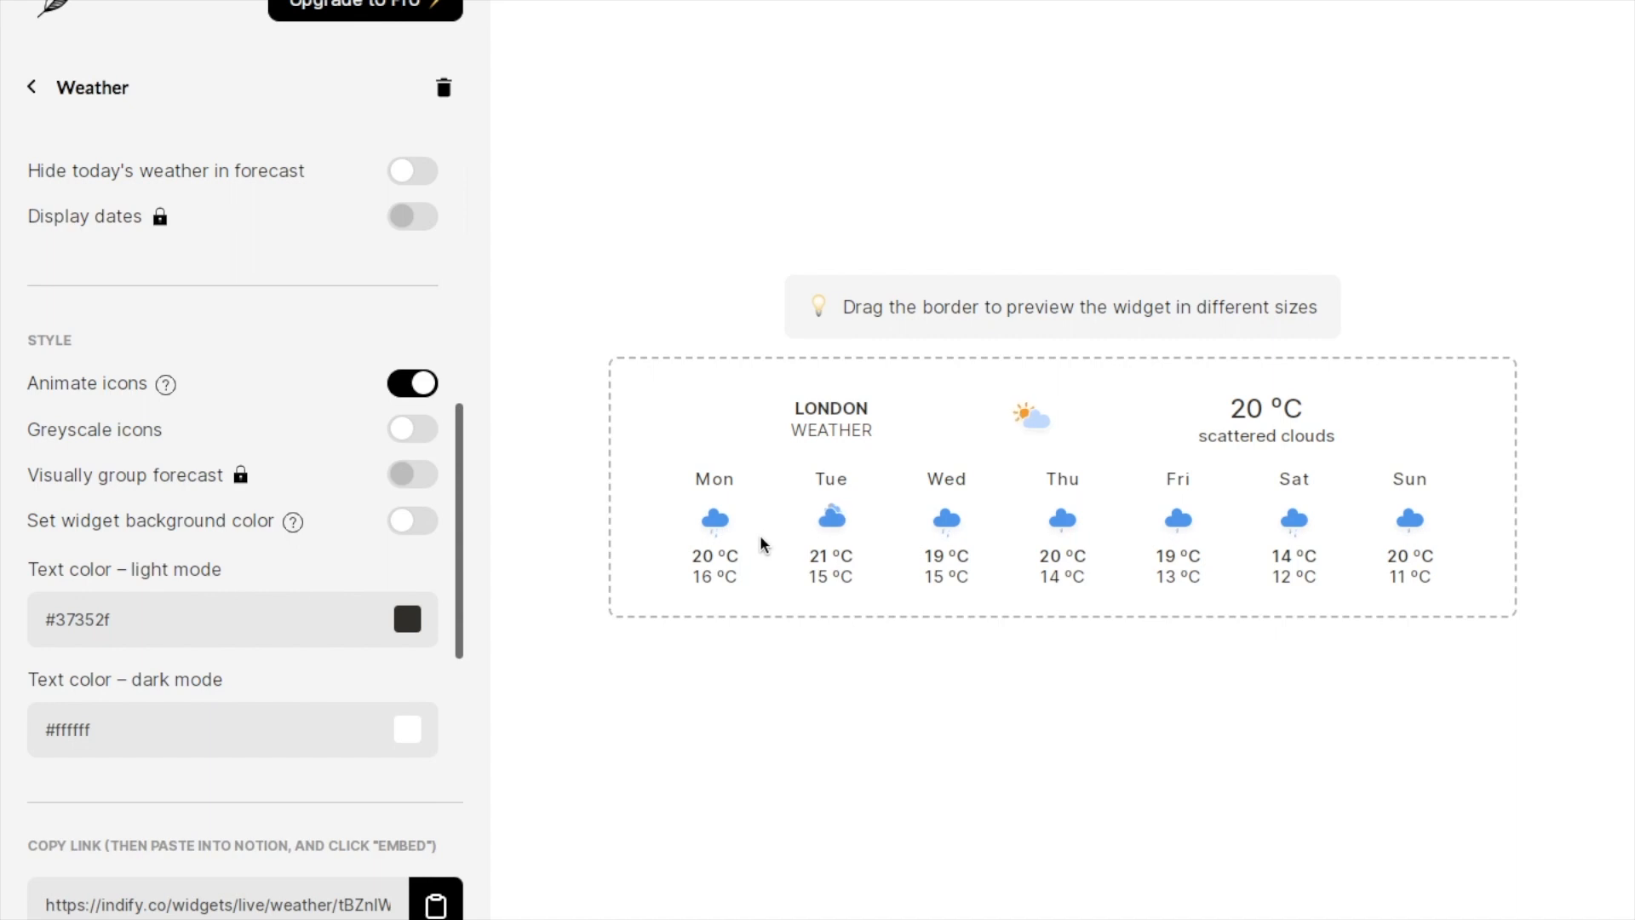
{"action": "left_click", "coordinate": [410, 382]}
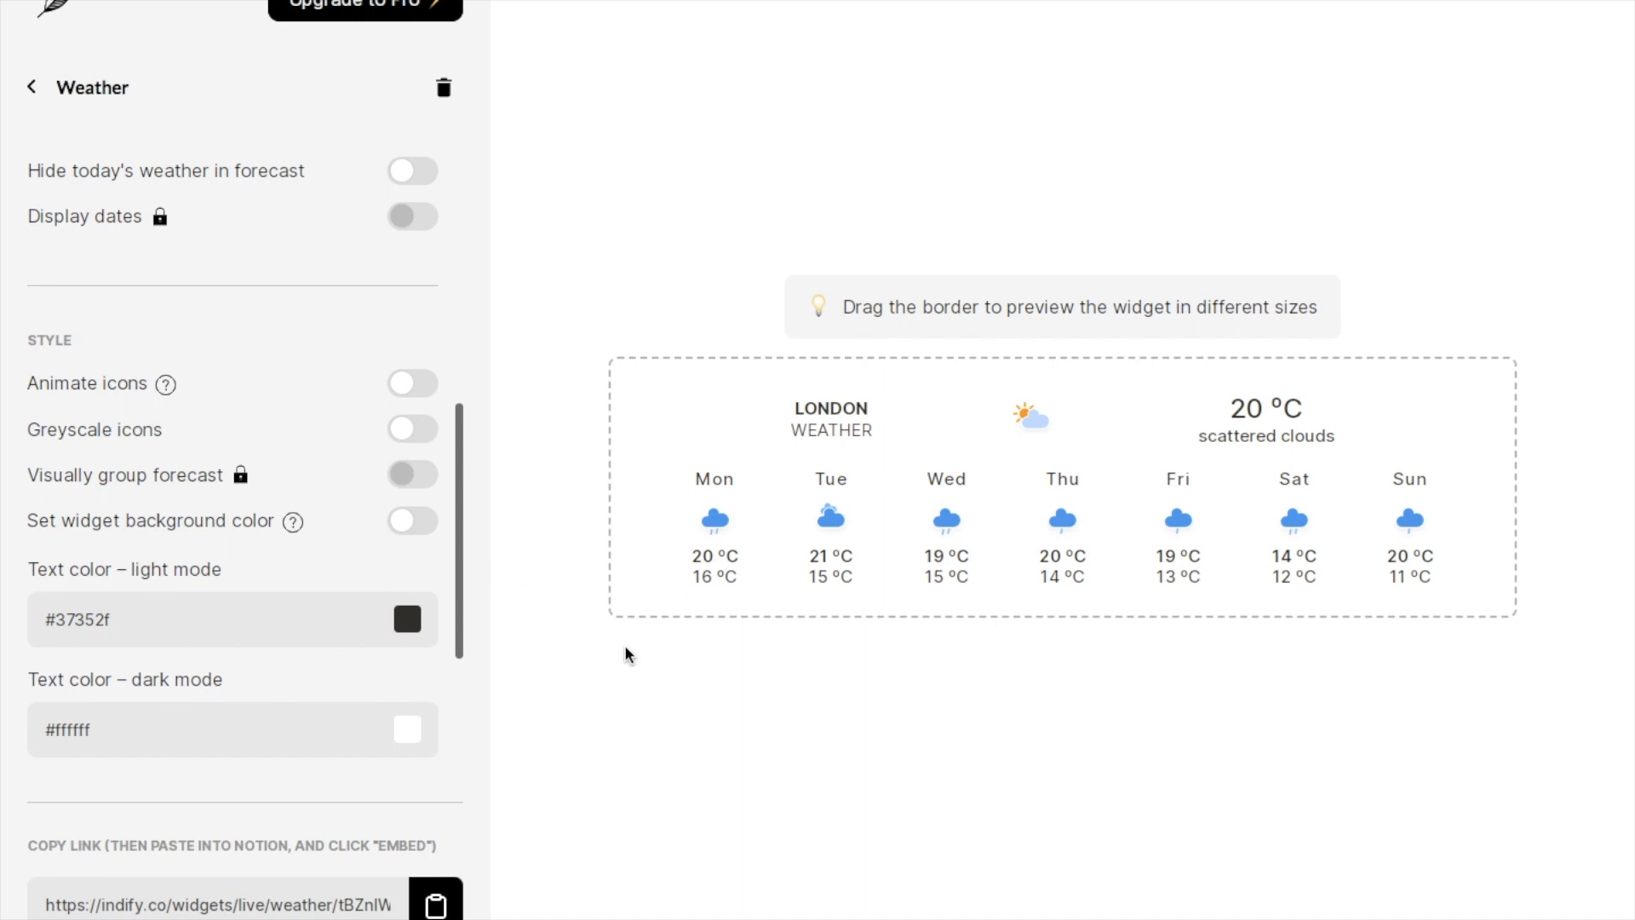
{"action": "left_click", "coordinate": [412, 384]}
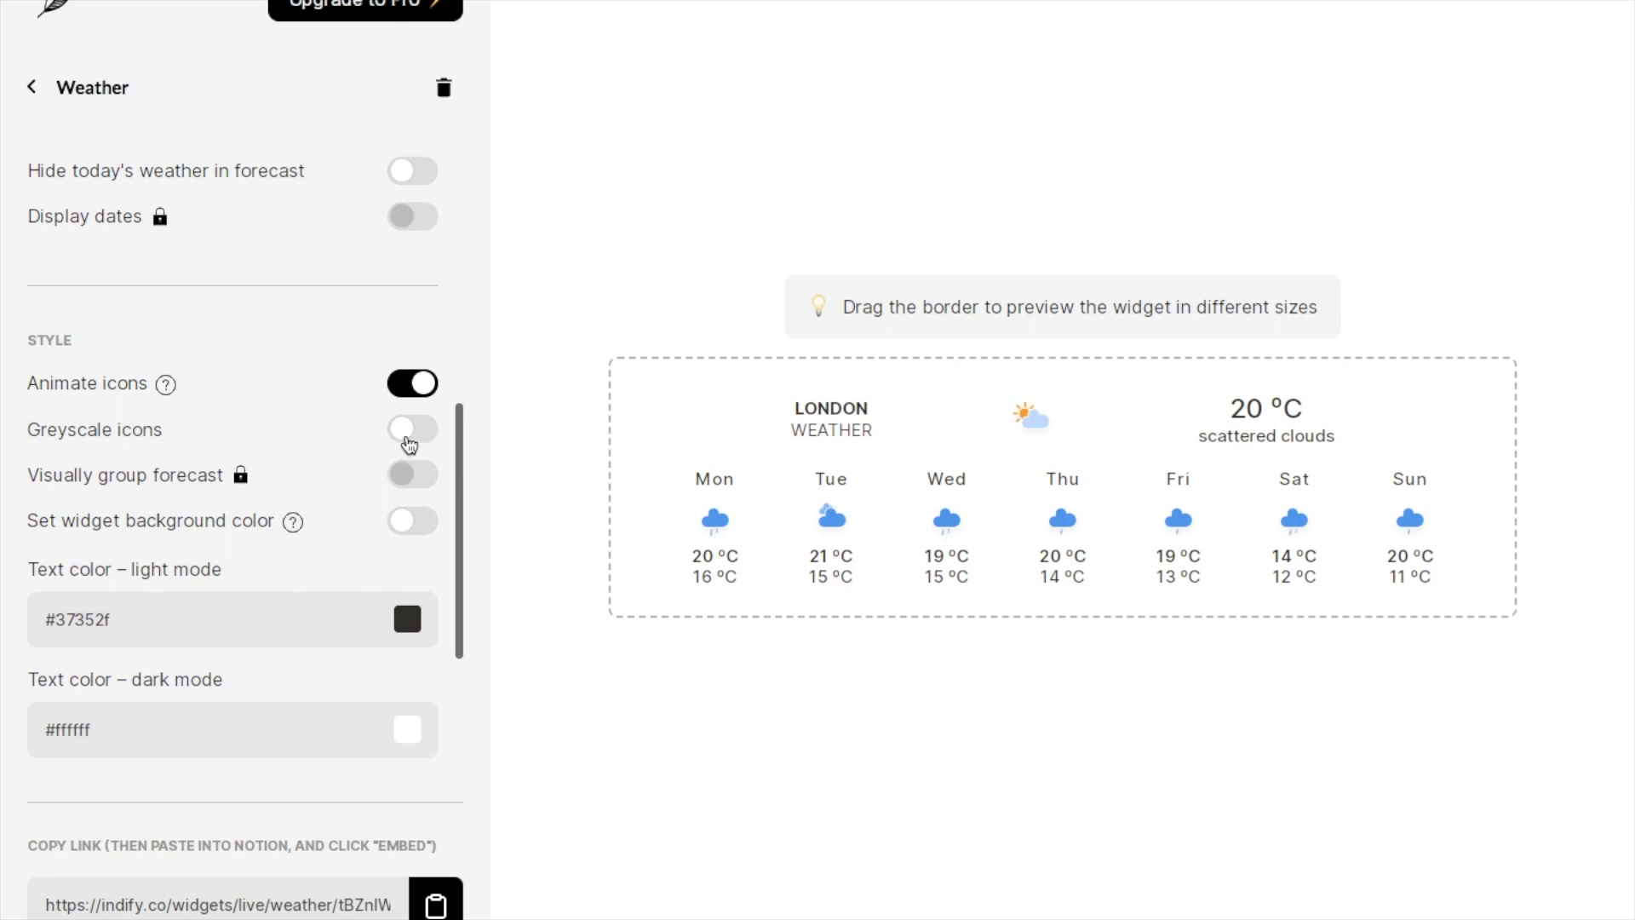
{"action": "left_click", "coordinate": [412, 428]}
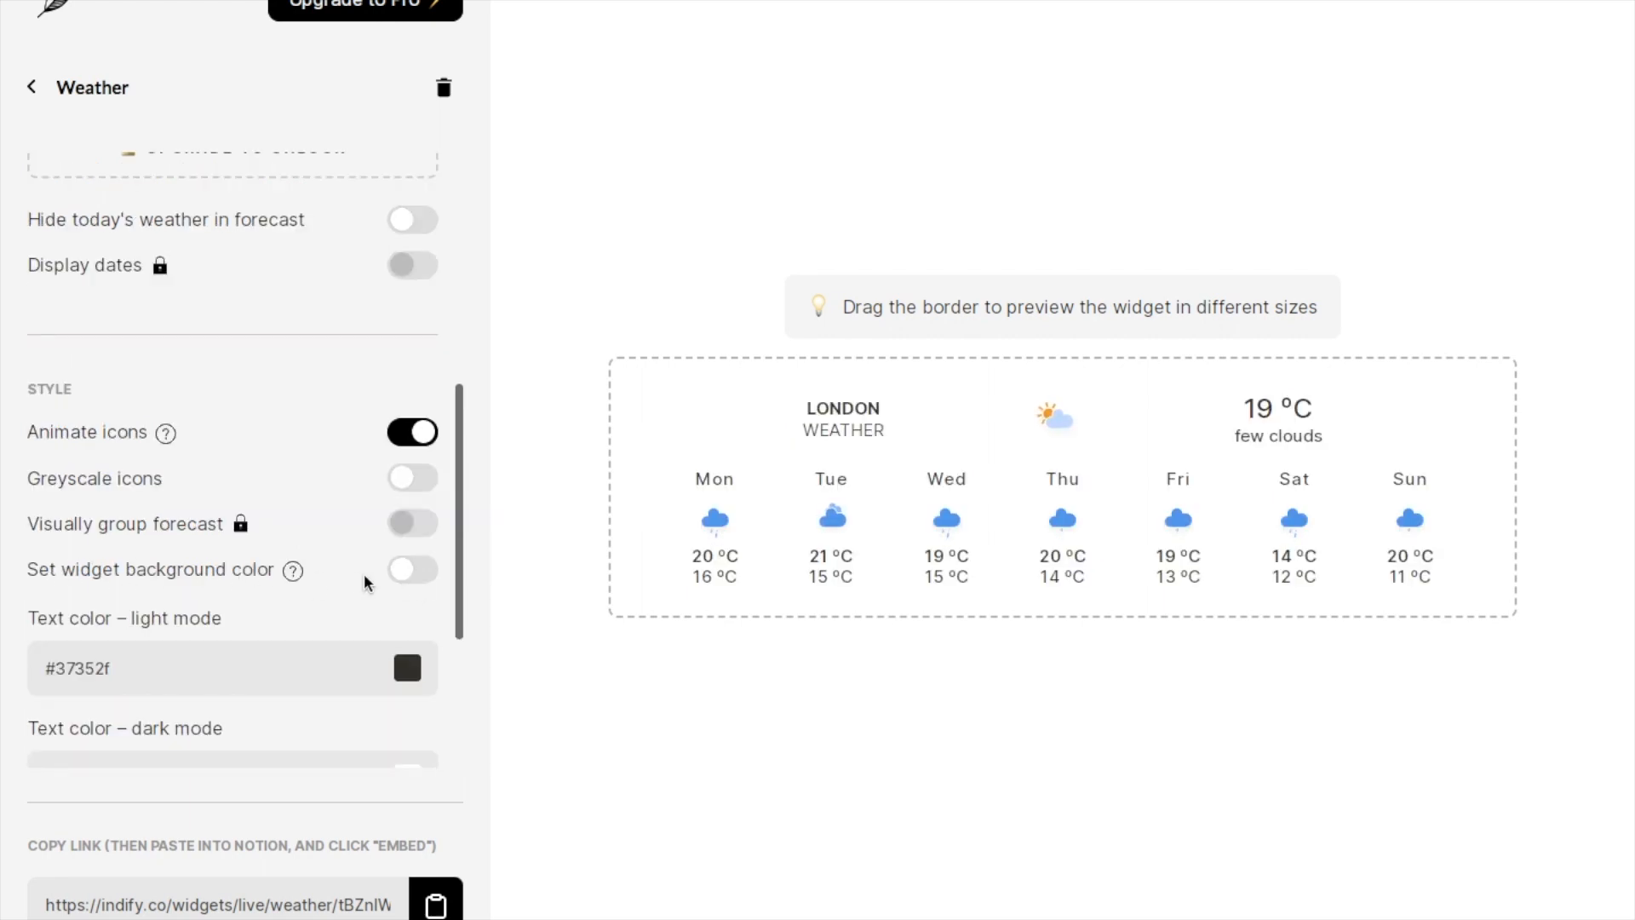
Enable custom background colour, try grey and purple, then revert to white with #37352f text.
{"action": "left_click", "coordinate": [412, 569]}
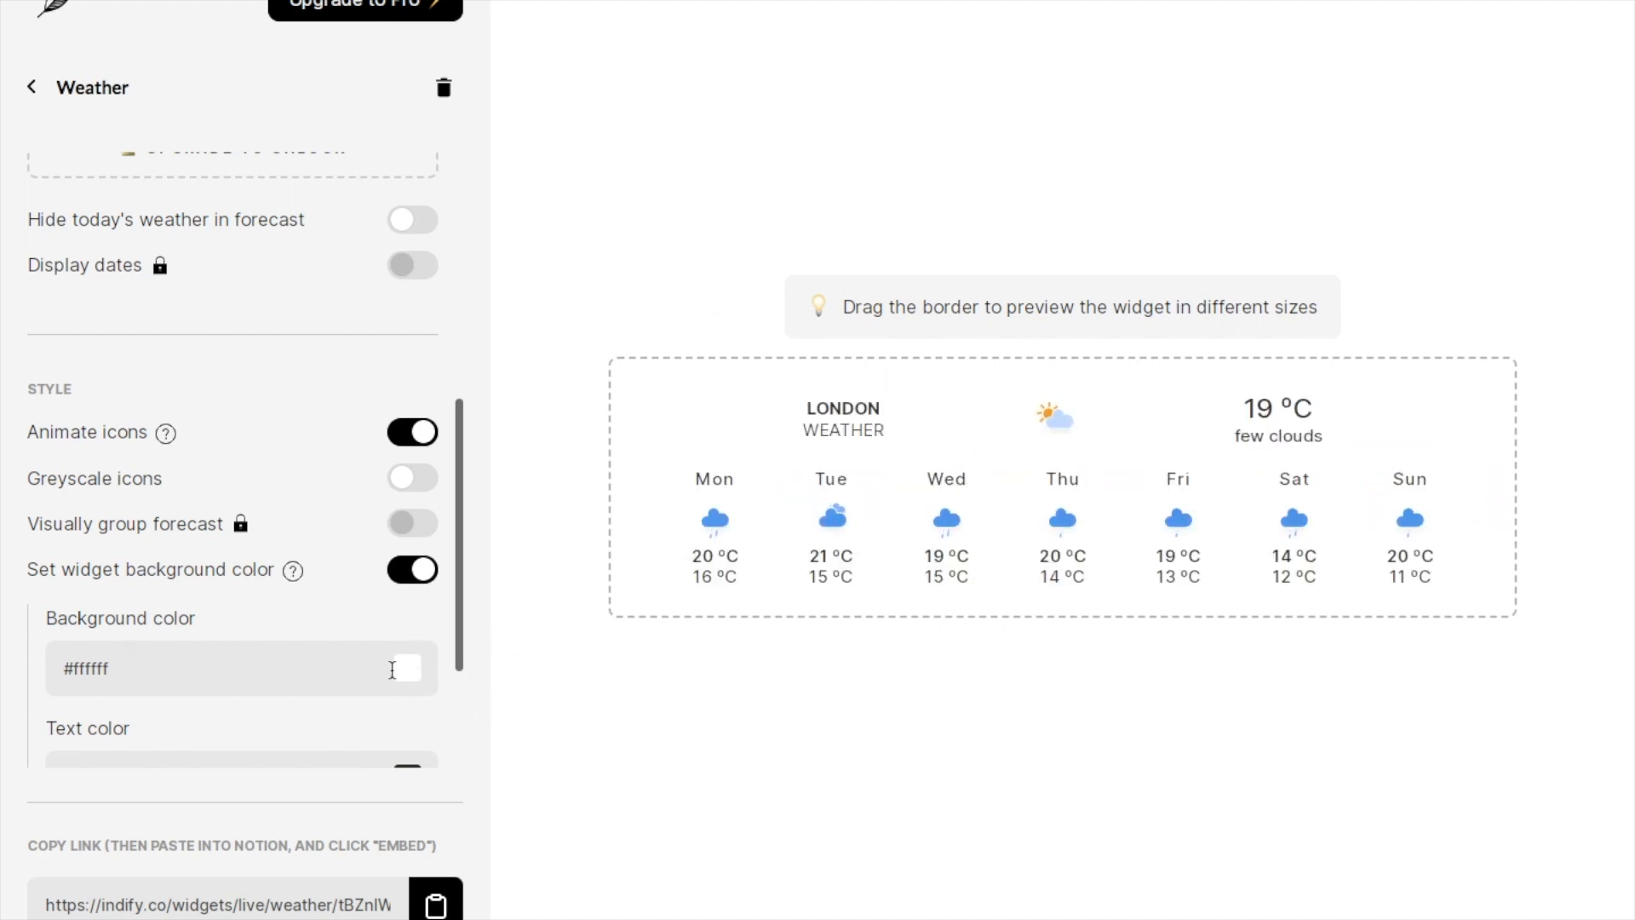
{"action": "left_click", "coordinate": [401, 668]}
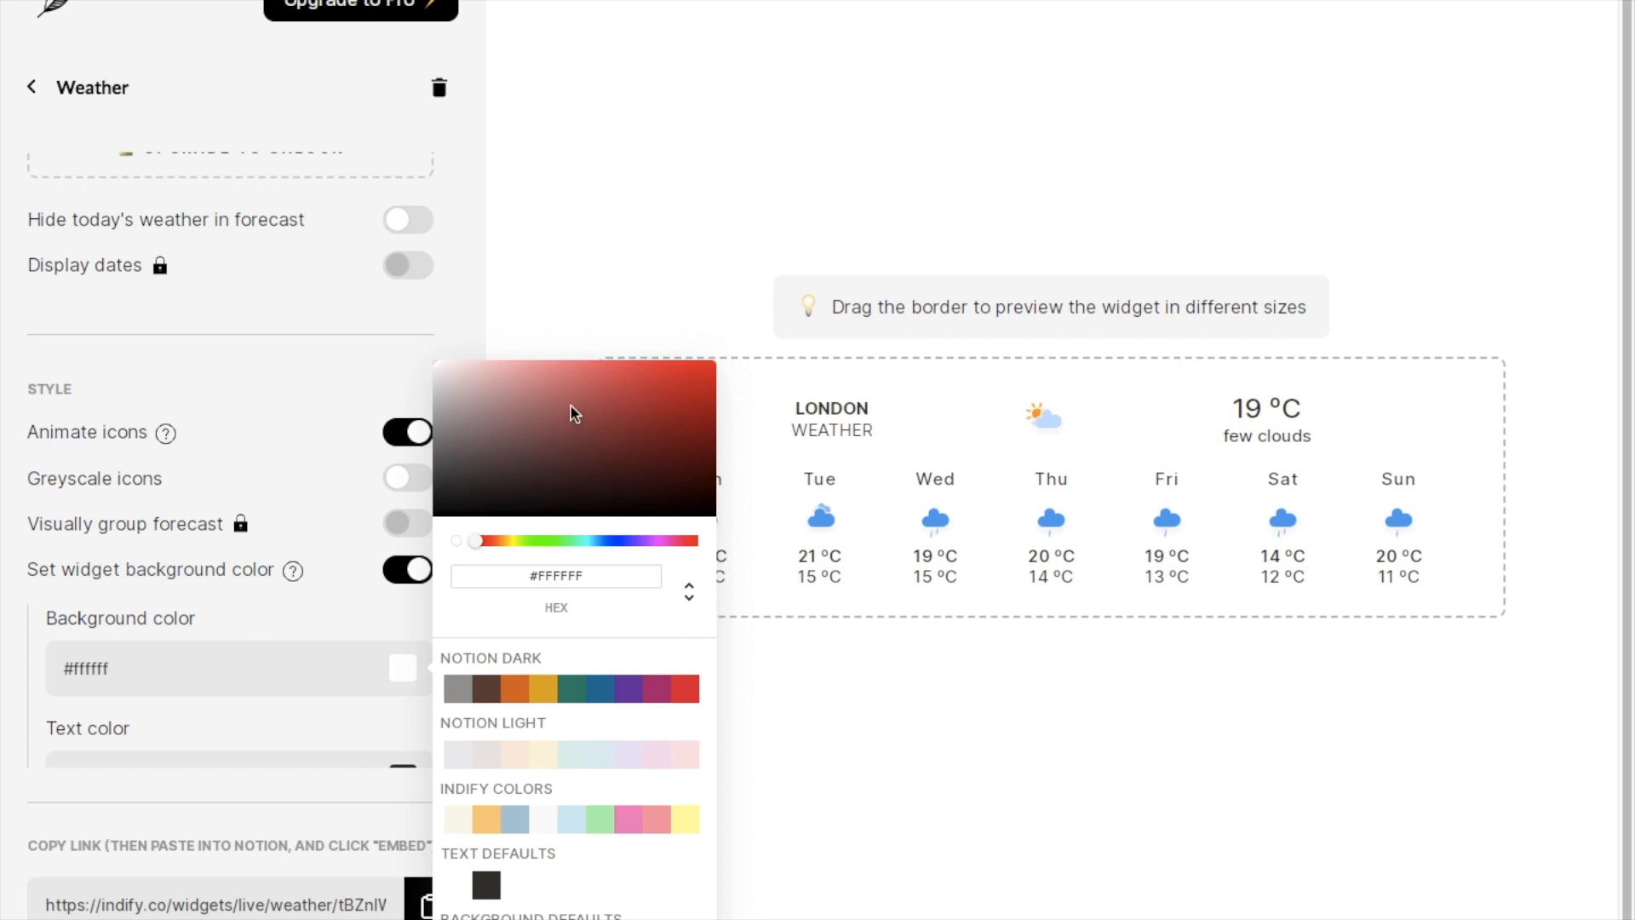
{"action": "left_click", "coordinate": [547, 758]}
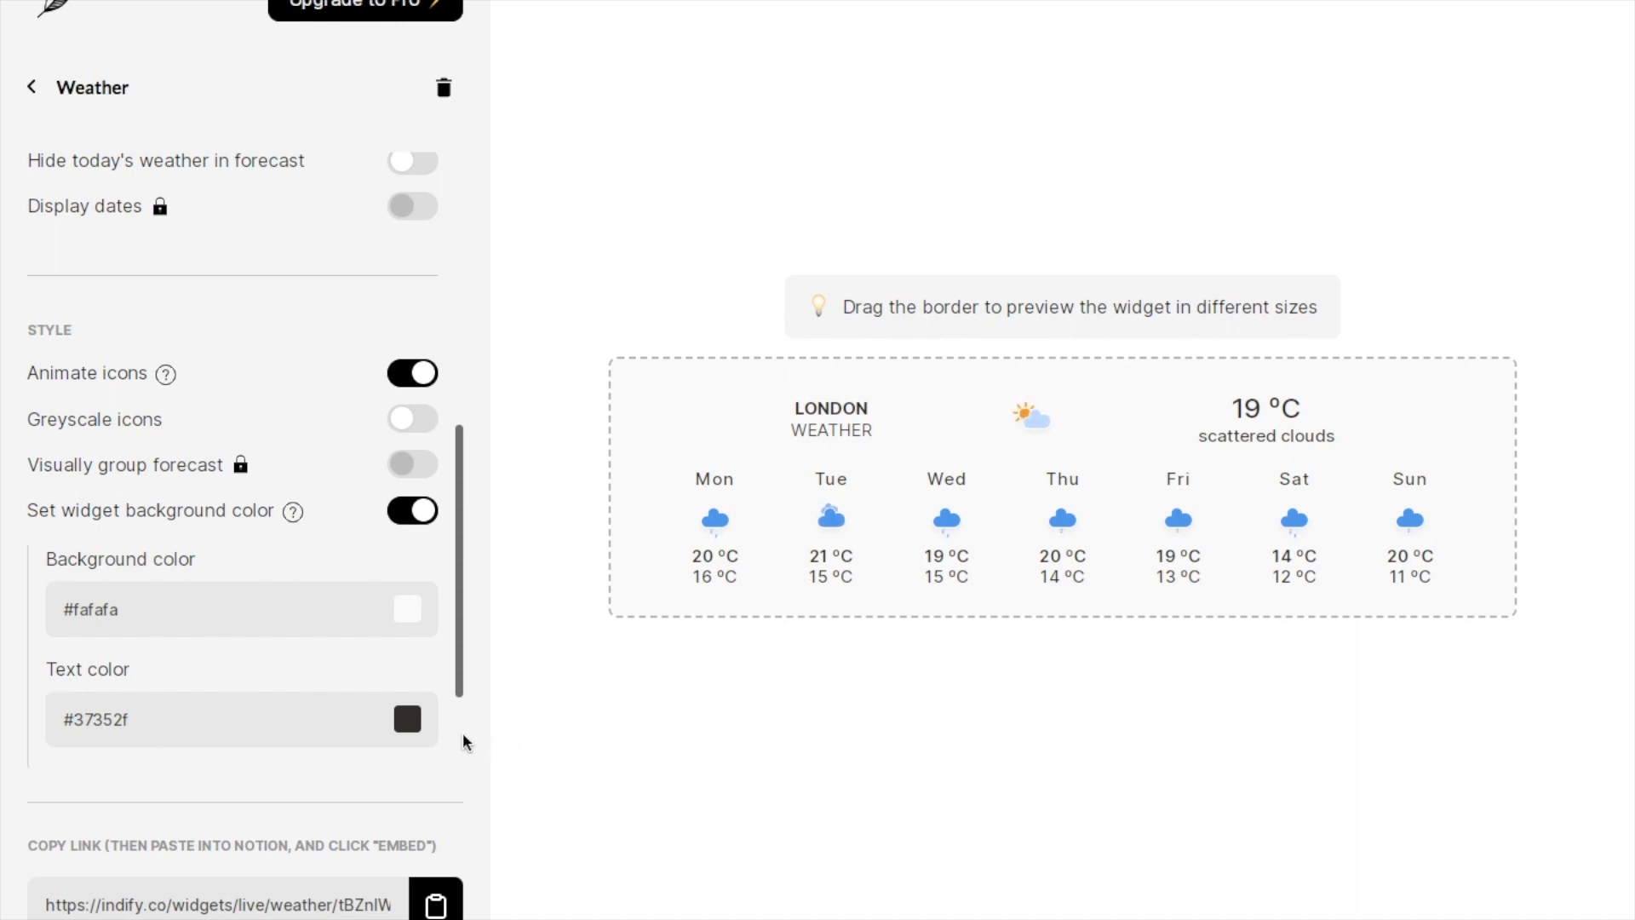
{"action": "left_click", "coordinate": [407, 719]}
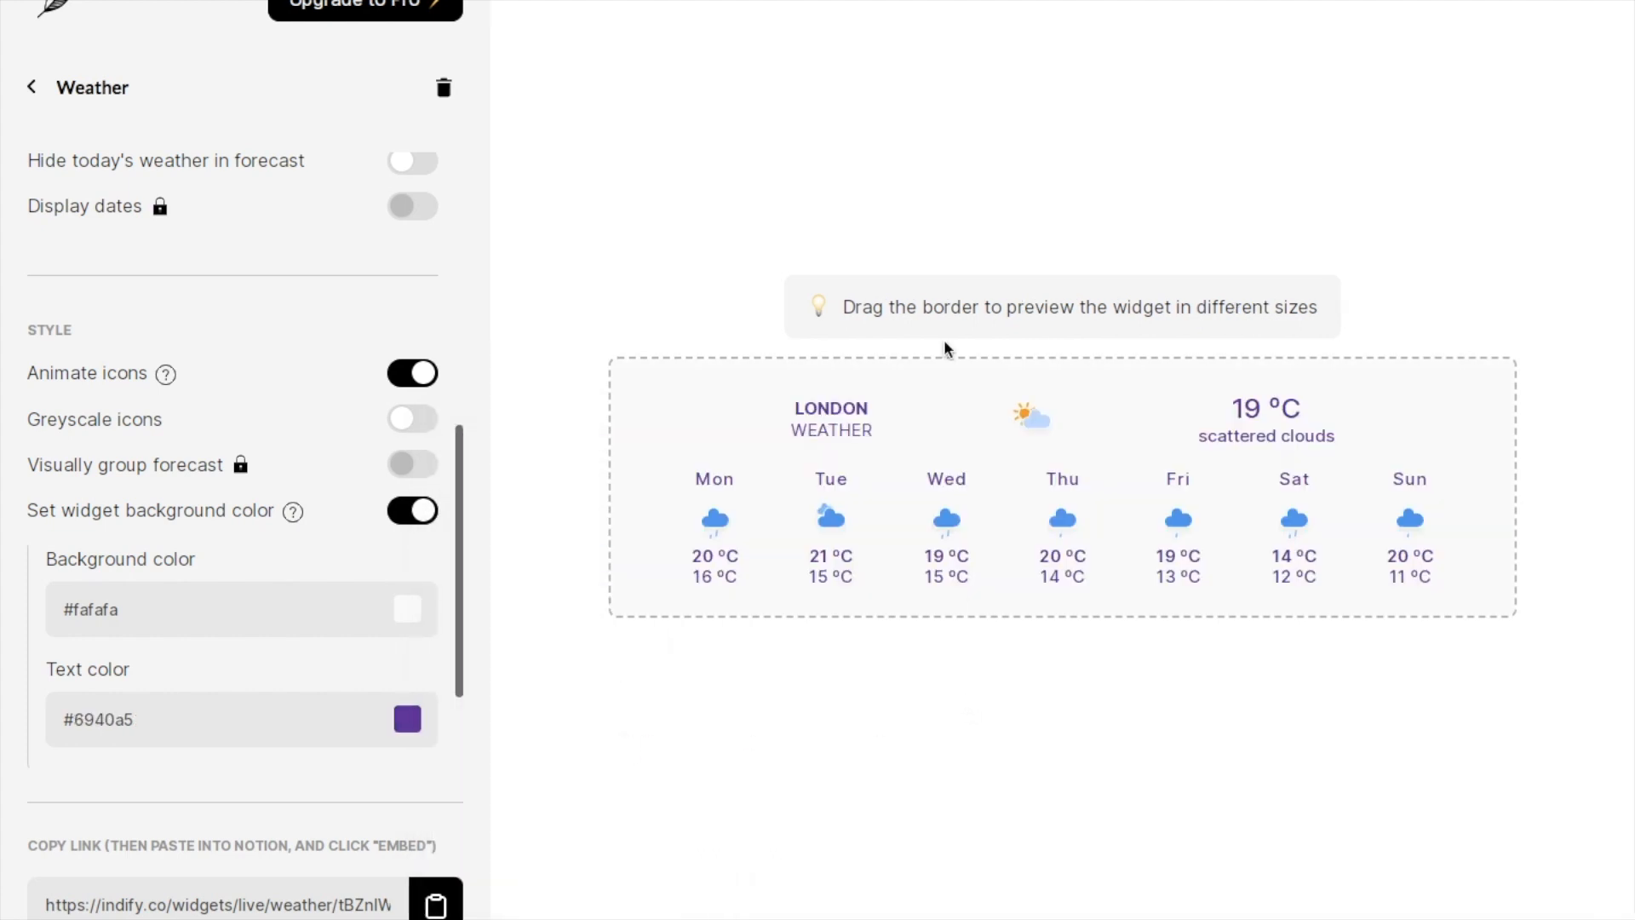
{"action": "left_click", "coordinate": [407, 719]}
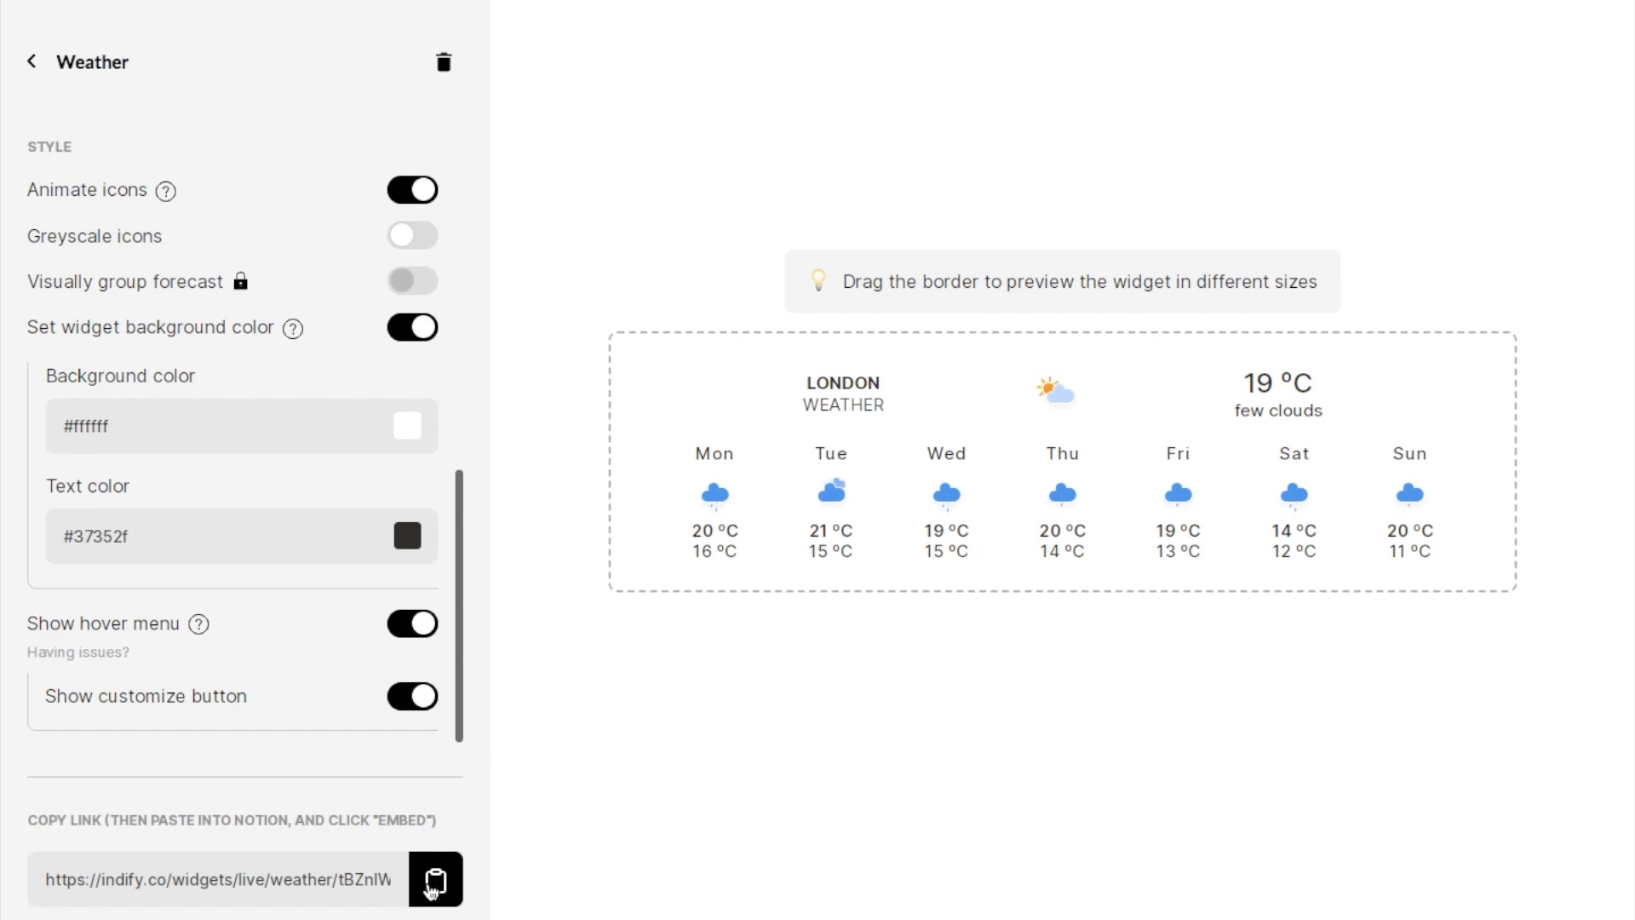
Copy the weather widget's live link to the clipboard.
{"action": "left_click", "coordinate": [436, 879]}
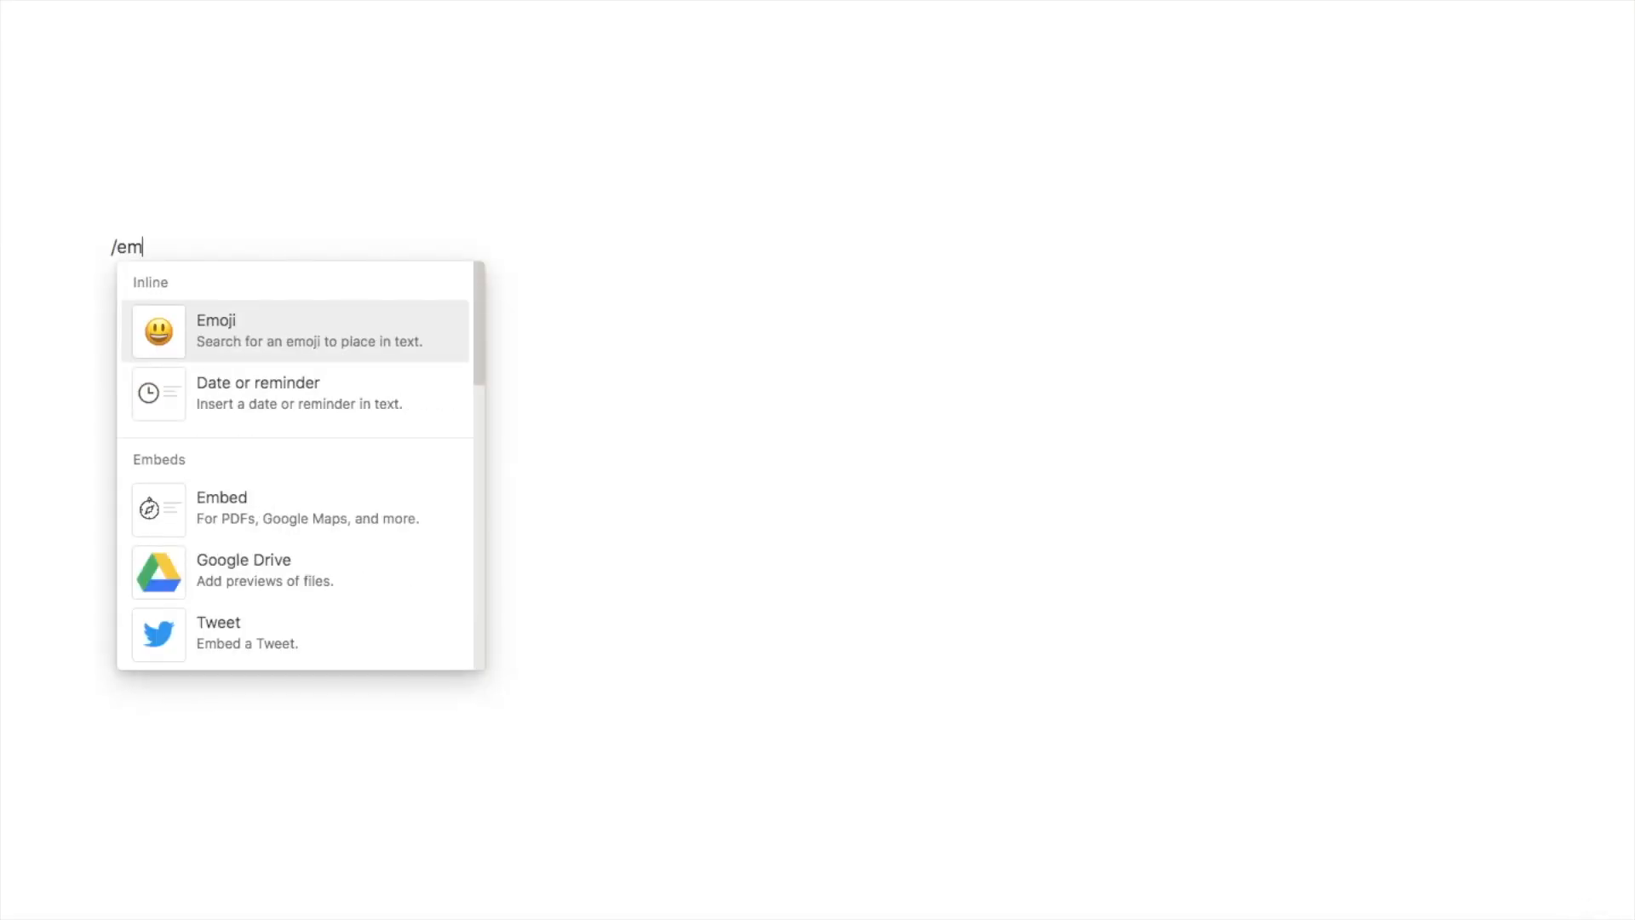
Embed the copied Indify weather widget link in the Notion page via /embed.
{"action": "type", "text": "bed"}
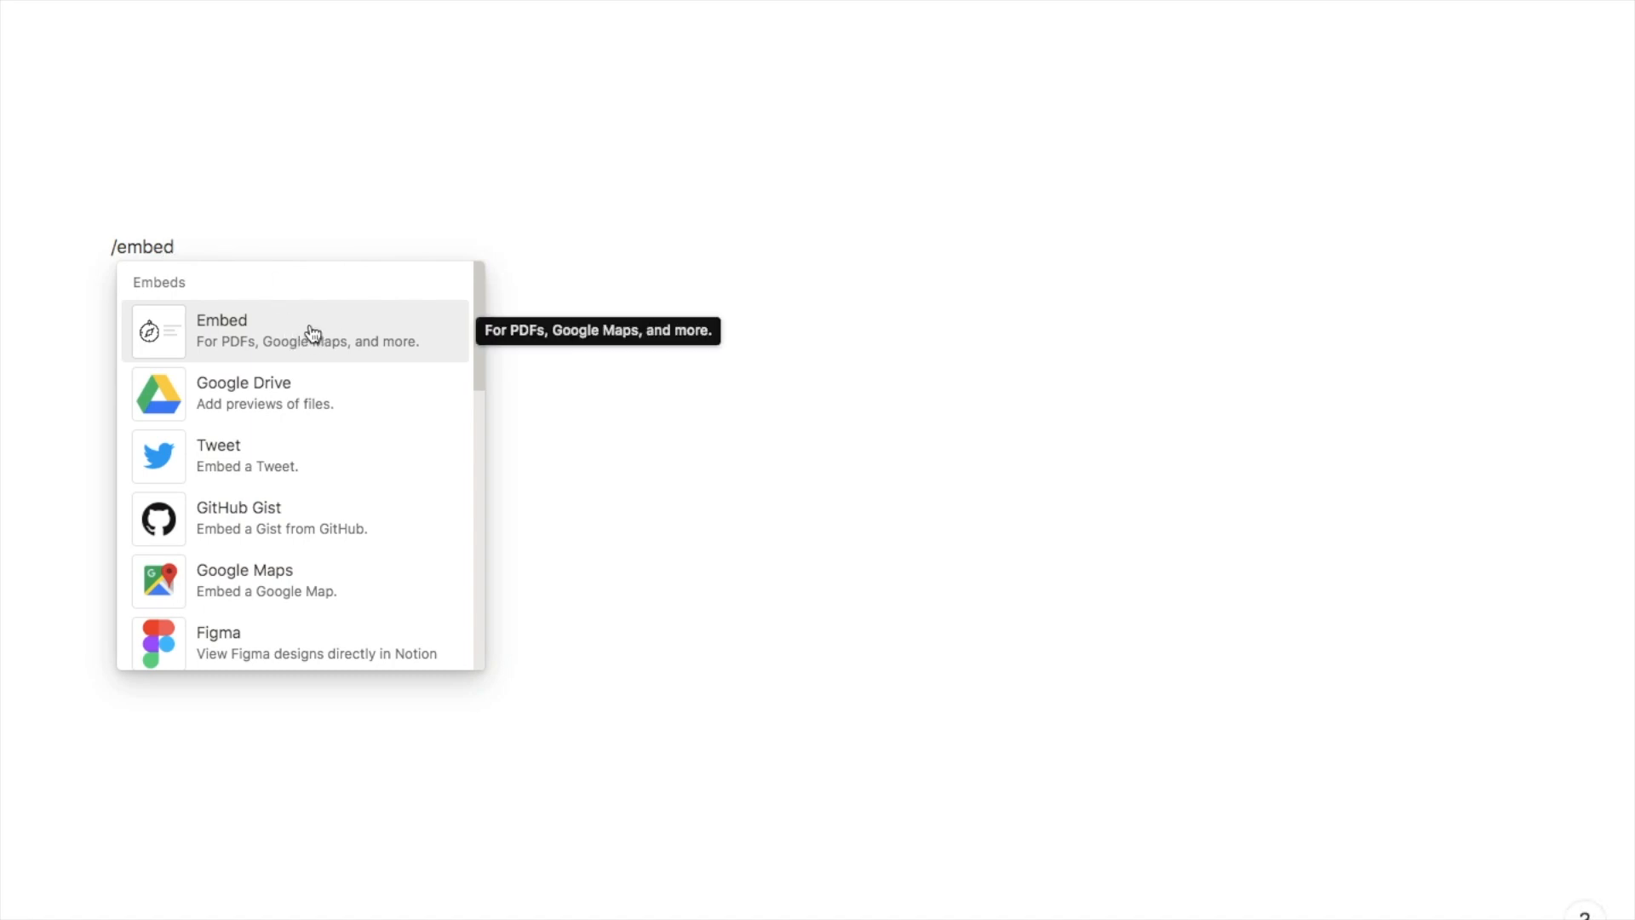
{"action": "left_click", "coordinate": [221, 331]}
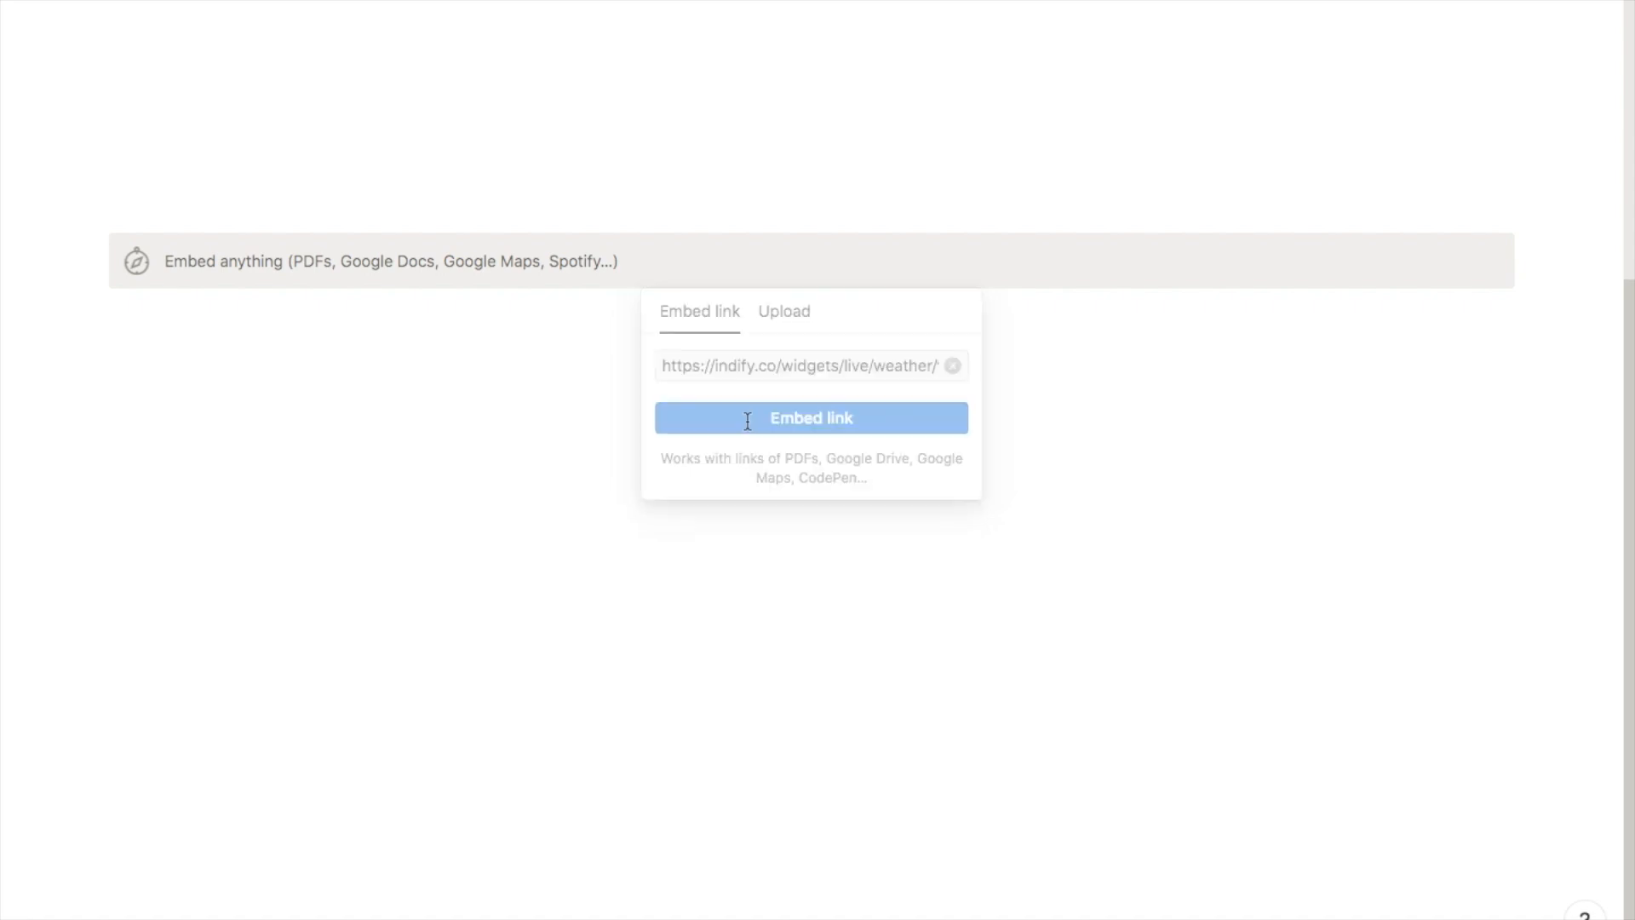
{"action": "left_click", "coordinate": [810, 417]}
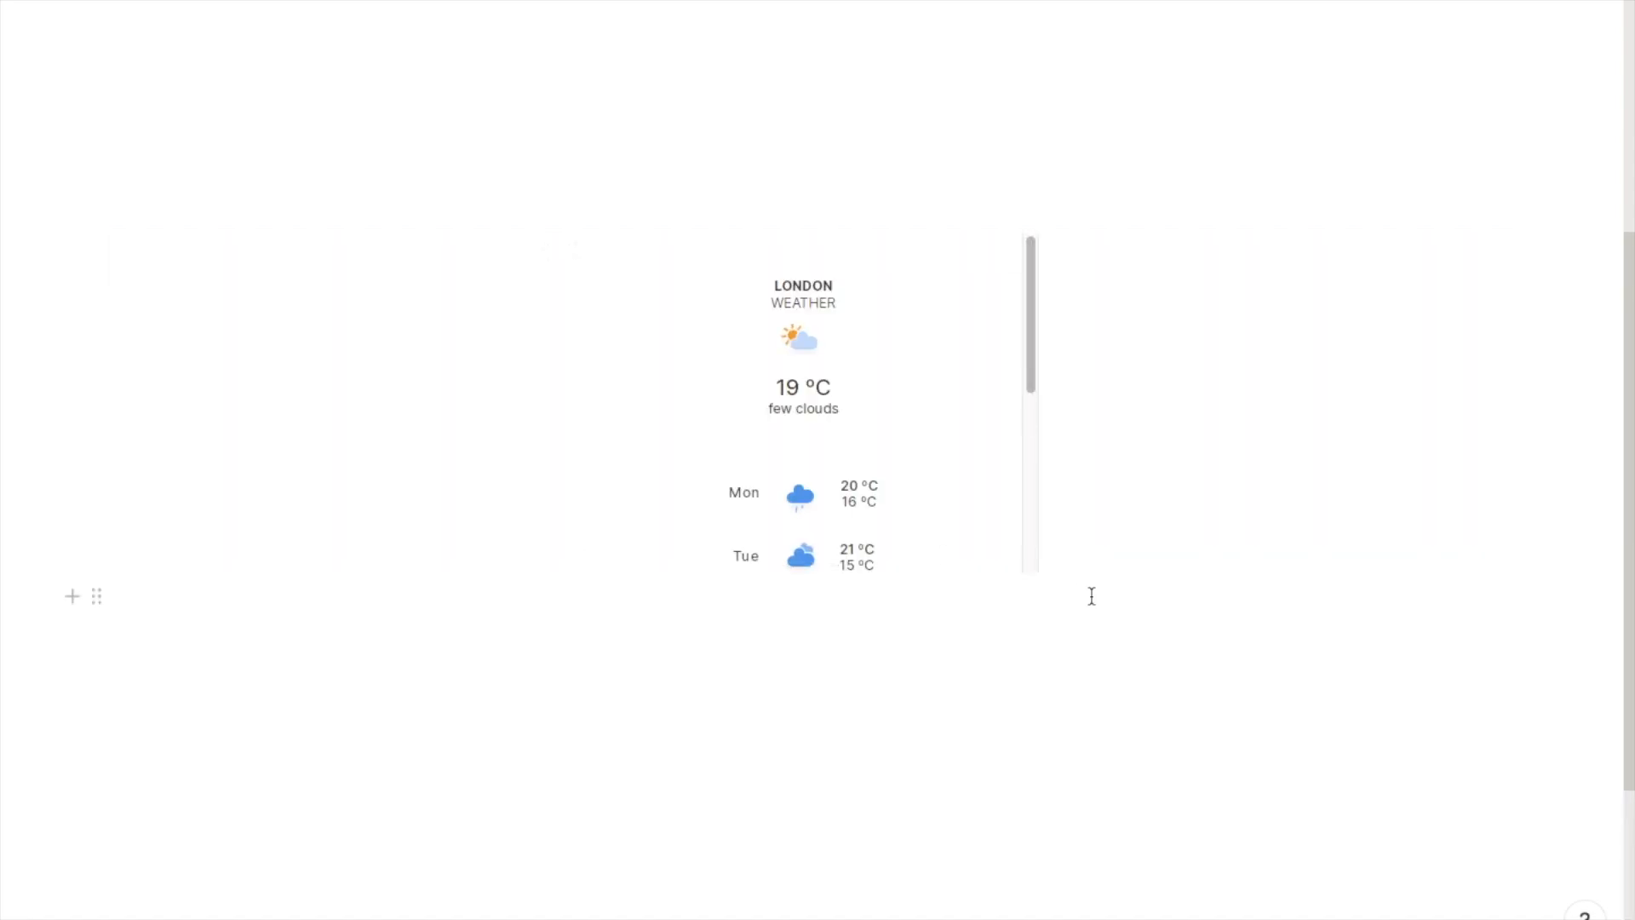